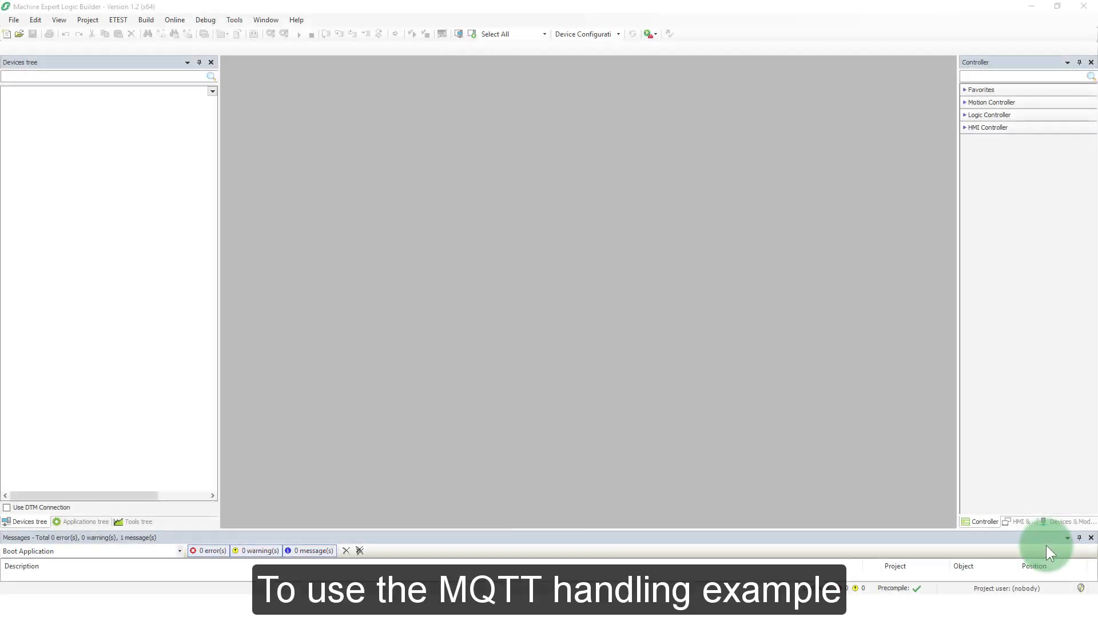
mouse_move(14, 46)
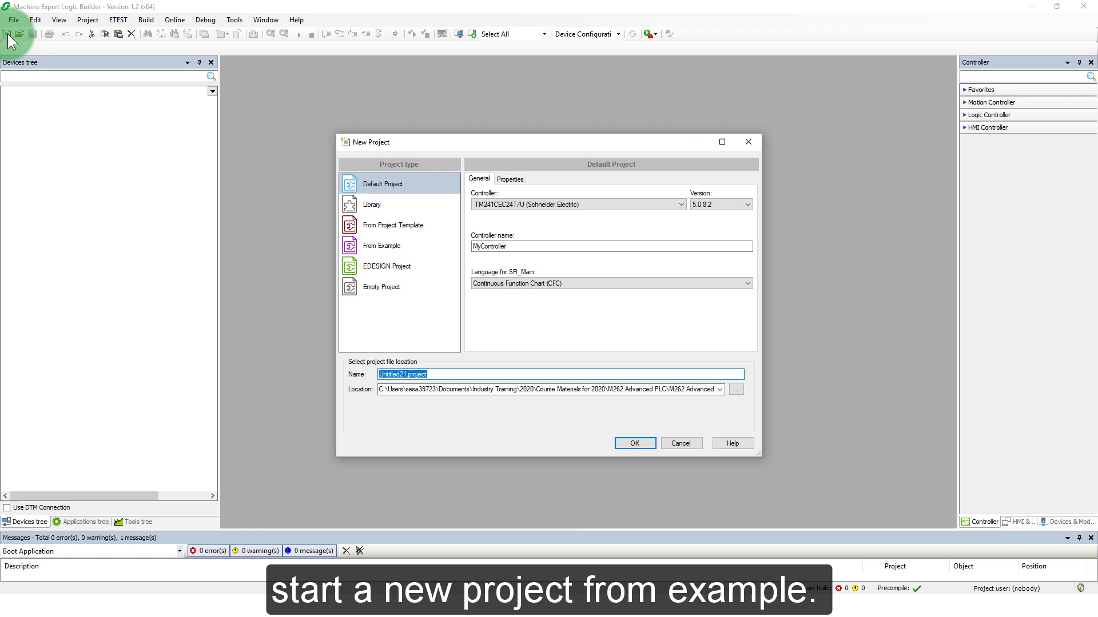
mouse_move(339, 125)
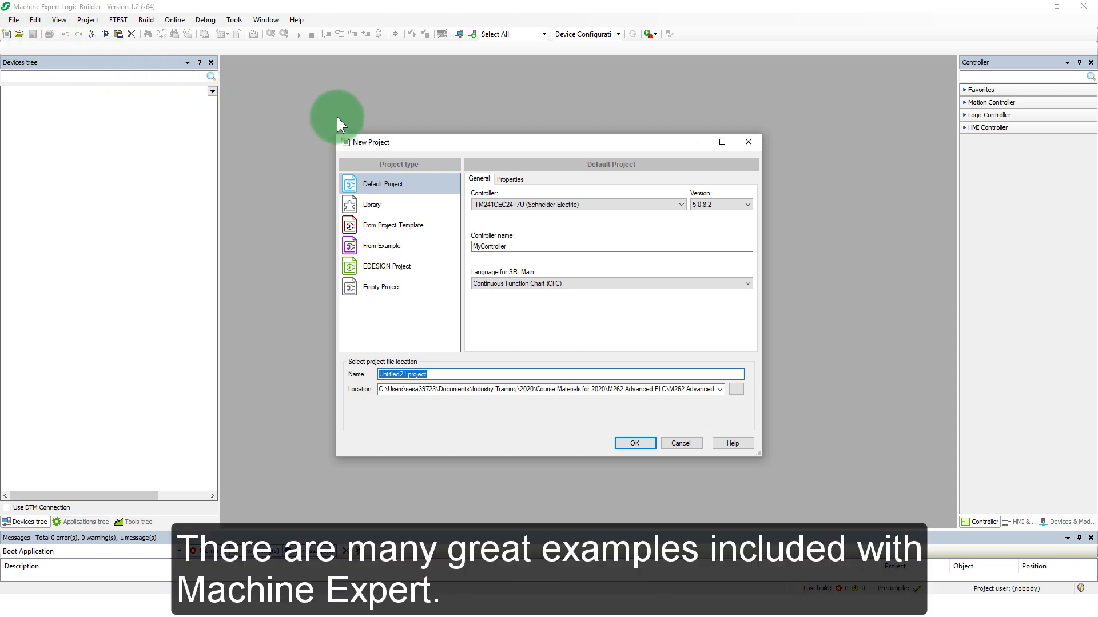
mouse_move(442, 242)
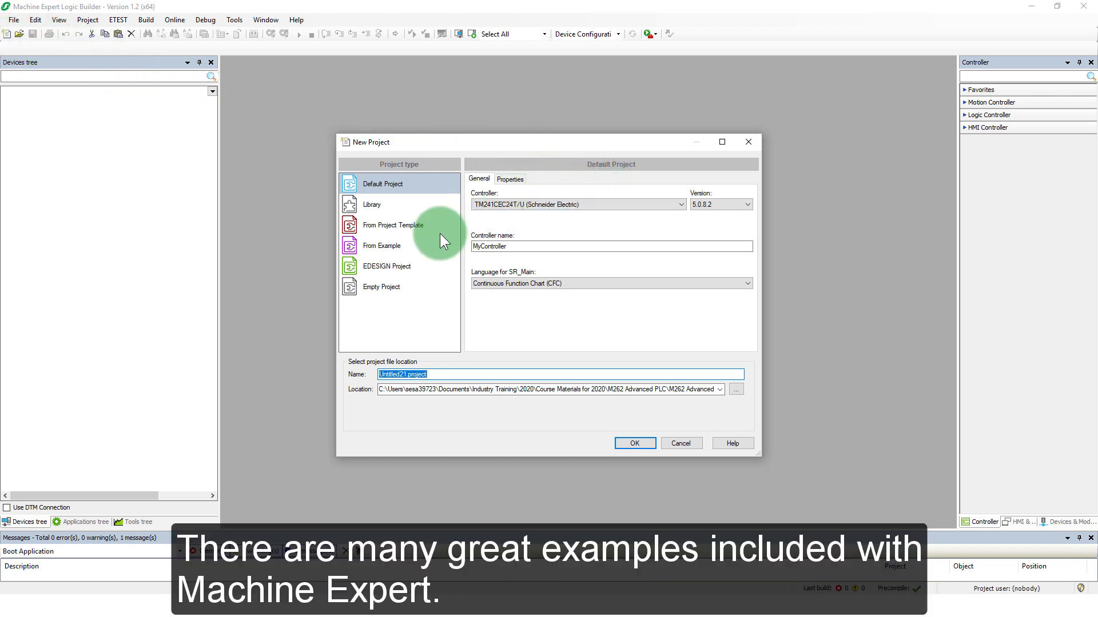
Choose project creation from an example and filter the list by example name.
left_click(382, 245)
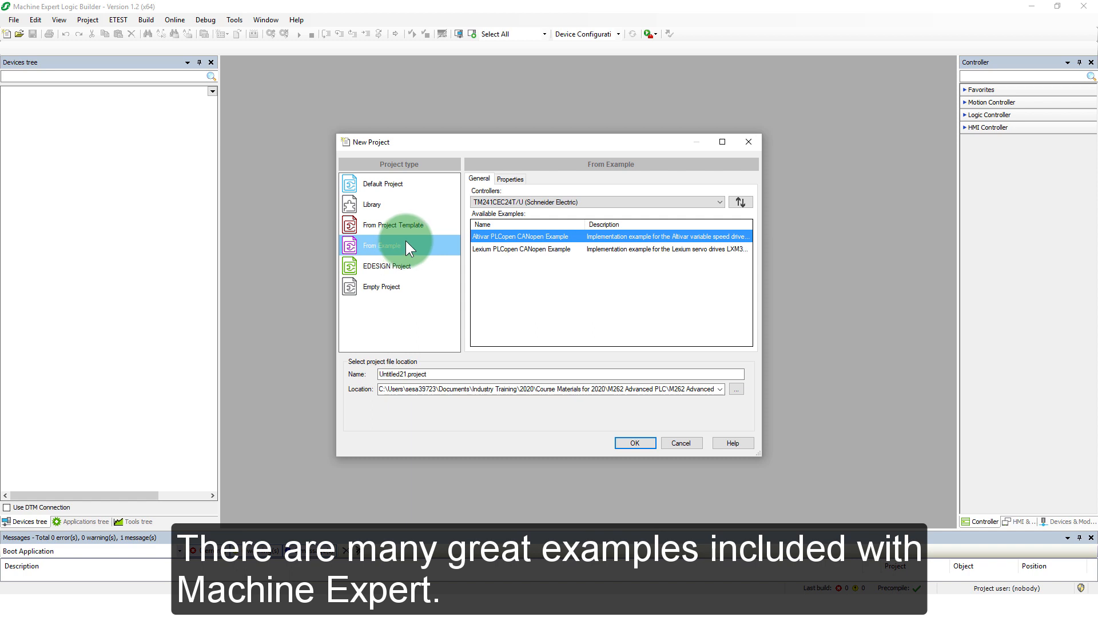
left_click(718, 203)
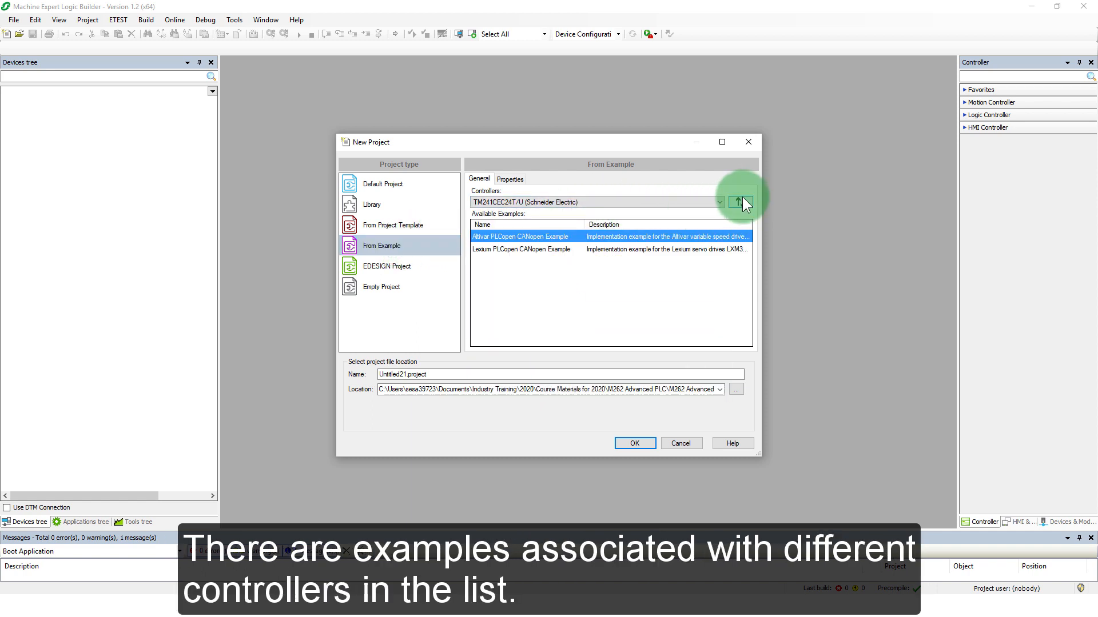
left_click(737, 203)
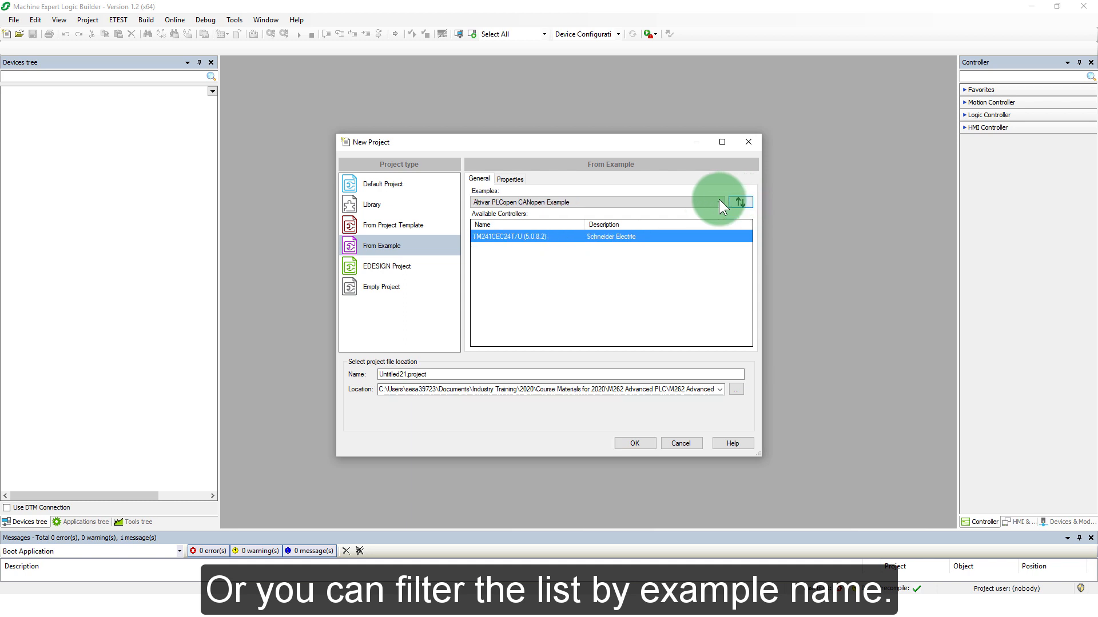
left_click(720, 202)
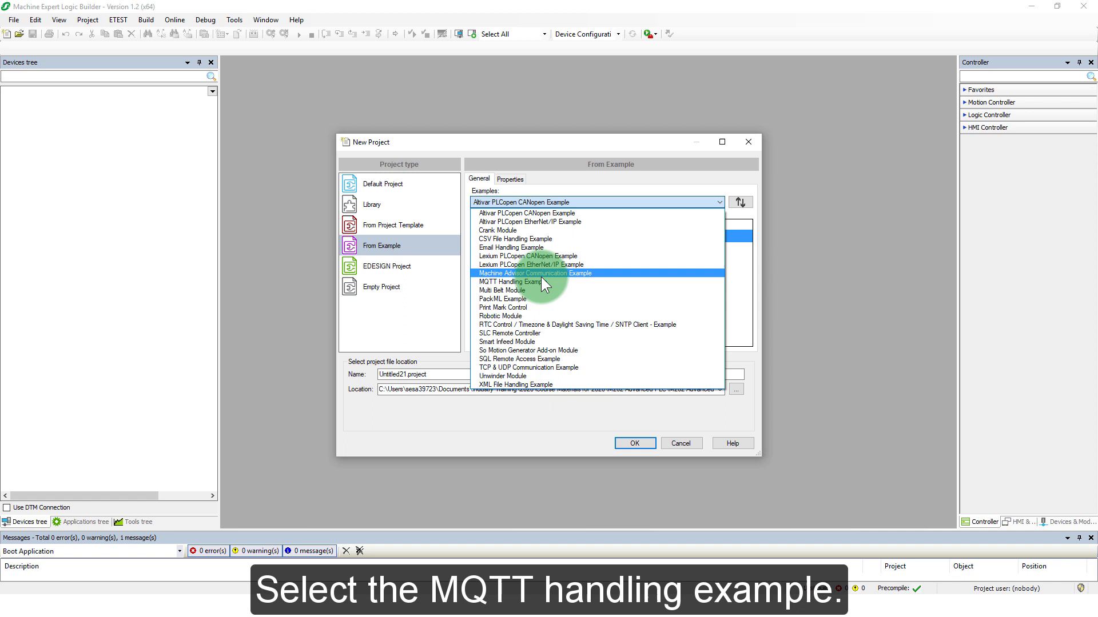
Select the MQTT Handling Example with the TM262M25MESS8T controller.
left_click(511, 282)
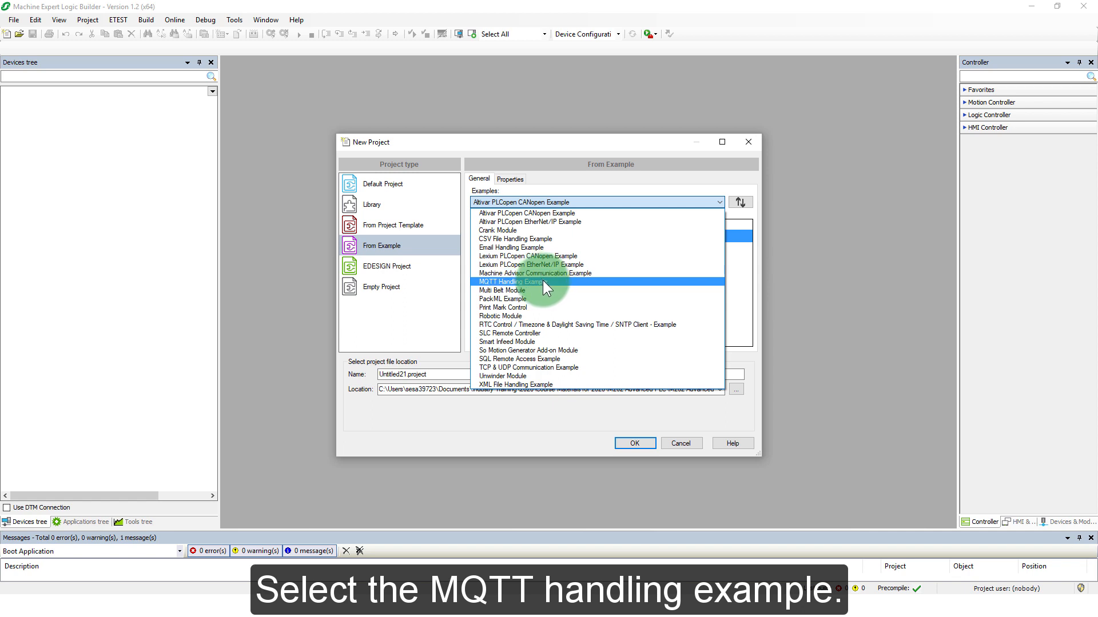
left_click(523, 282)
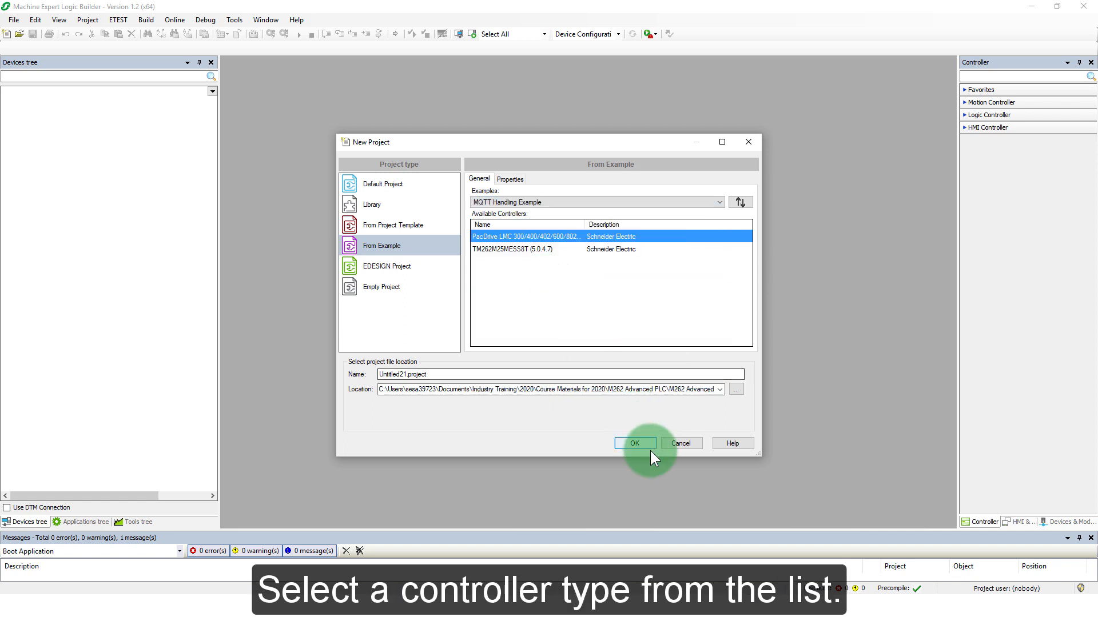
mouse_move(552, 255)
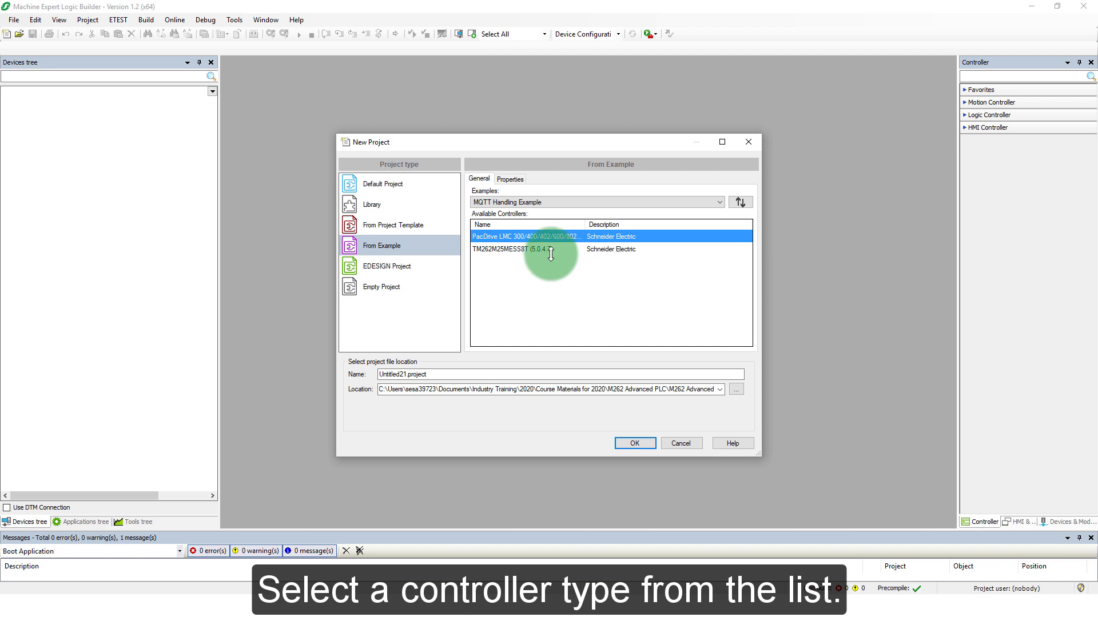
left_click(525, 248)
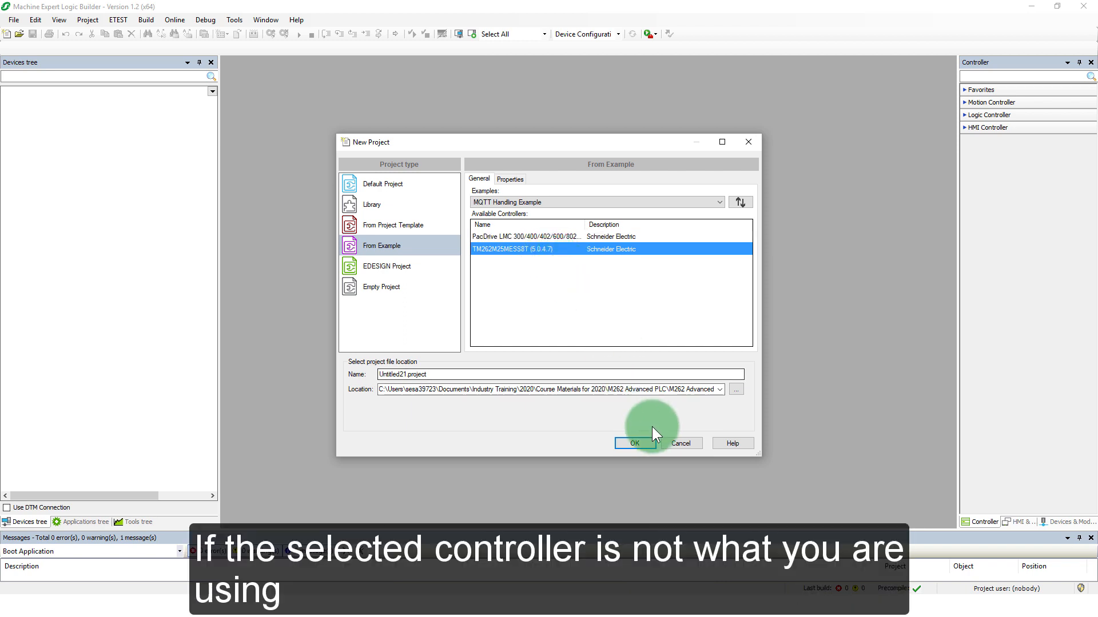
Create the example project and start device conversion for MyController.
left_click(635, 444)
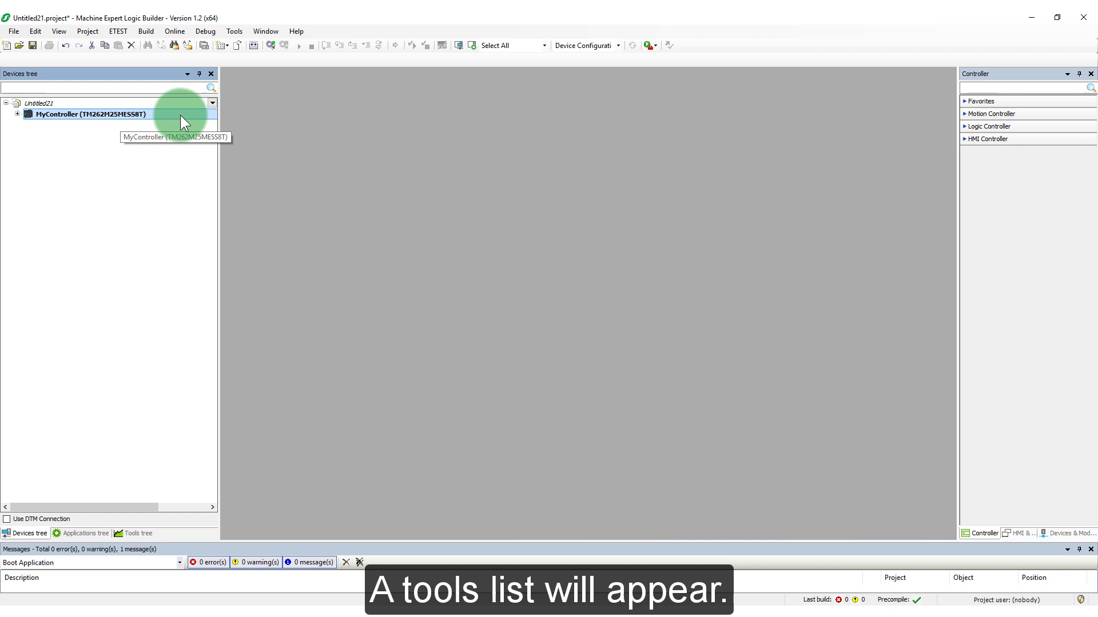
right_click(92, 115)
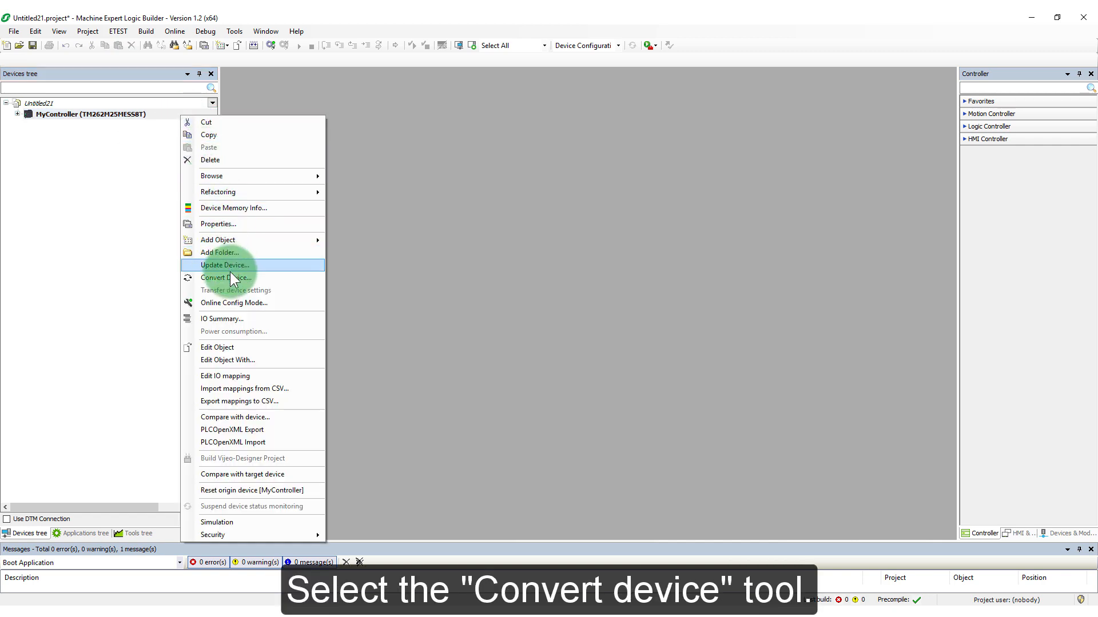
left_click(225, 277)
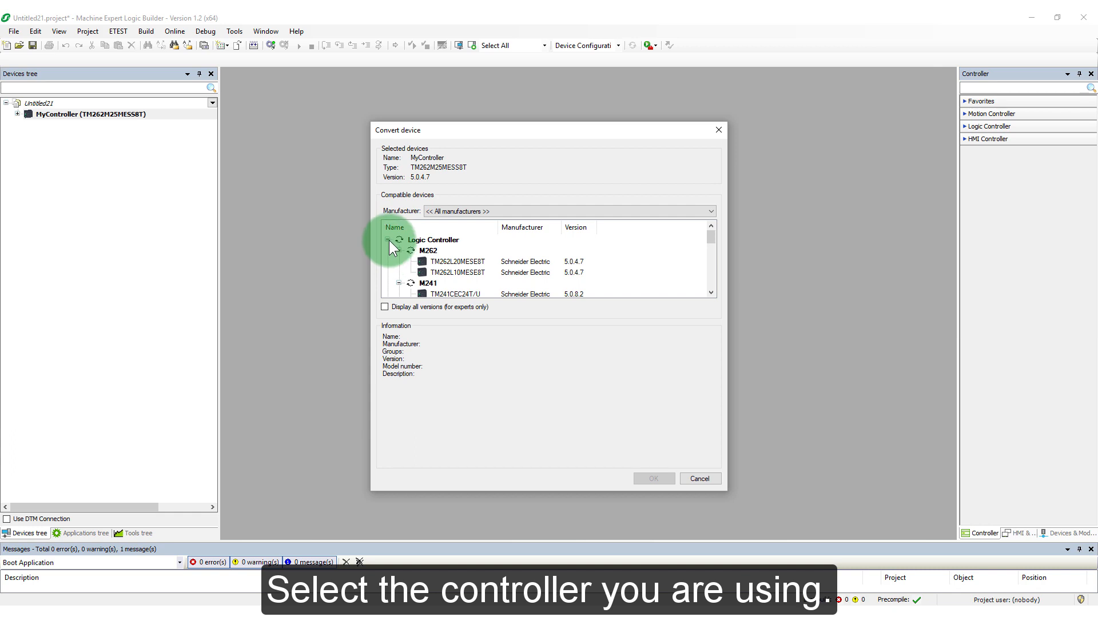
Convert the controller to TM262M15MESS8T under Motion Controller > M262, accepting the warning.
left_click(399, 239)
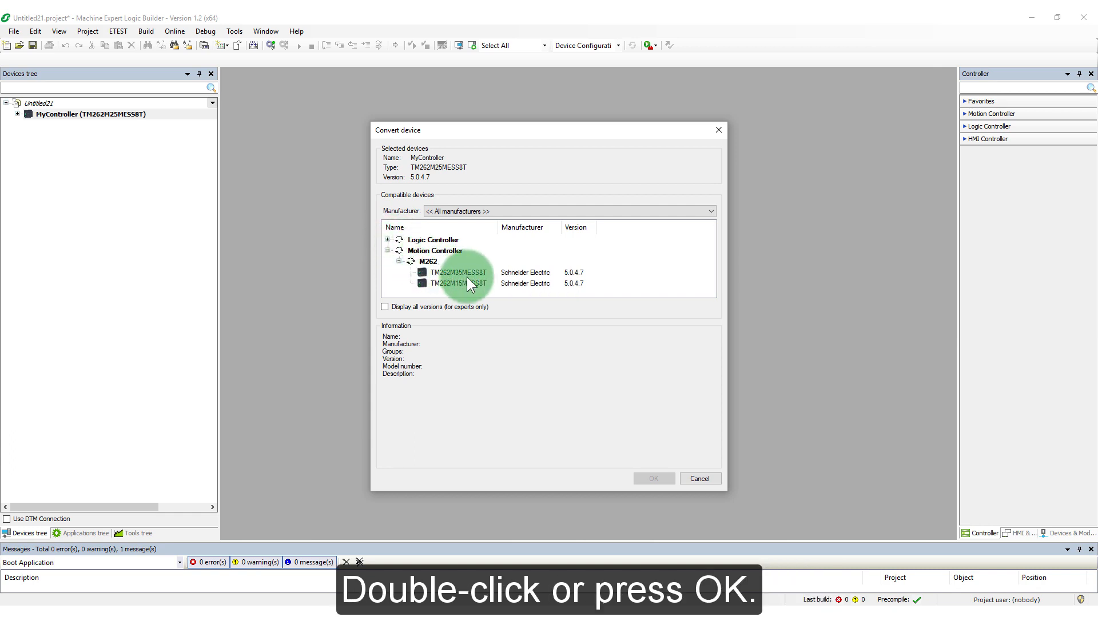
left_click(458, 283)
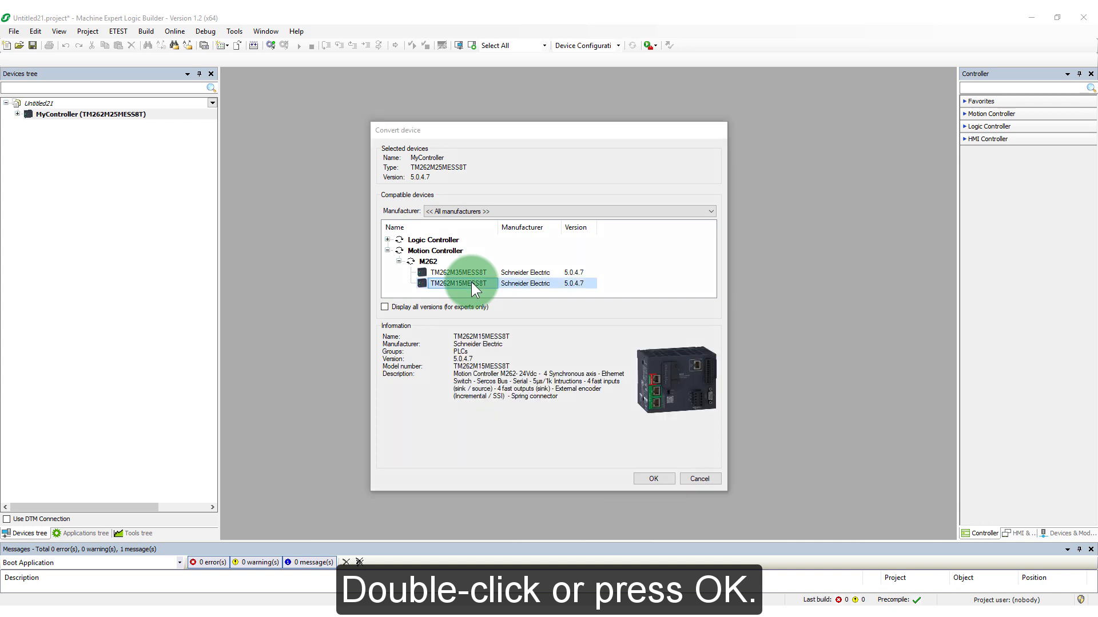
left_click(652, 478)
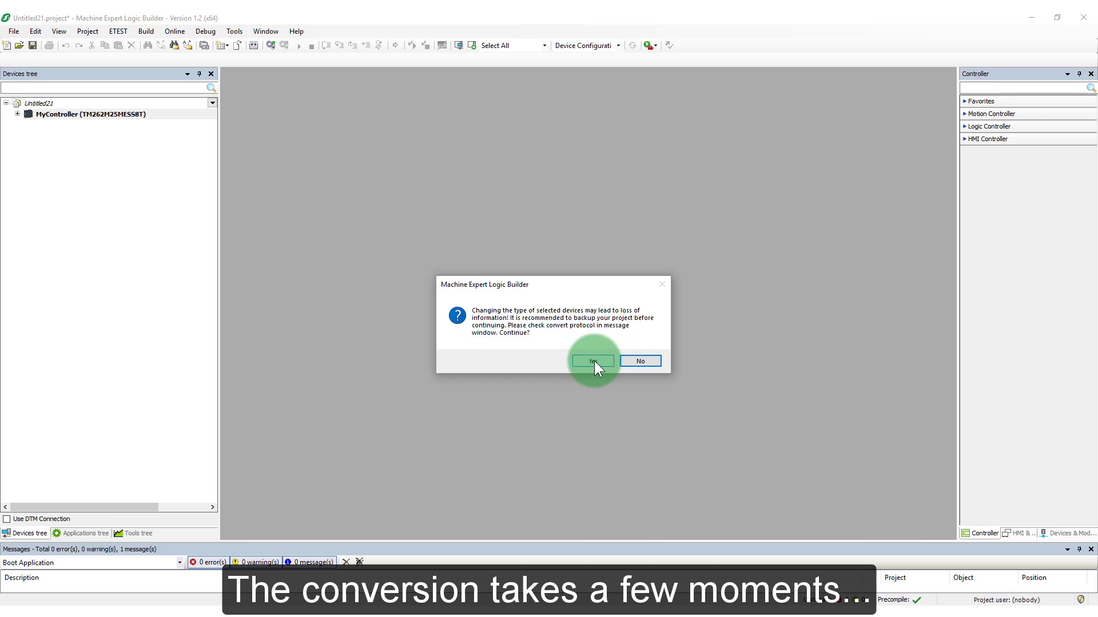
left_click(592, 360)
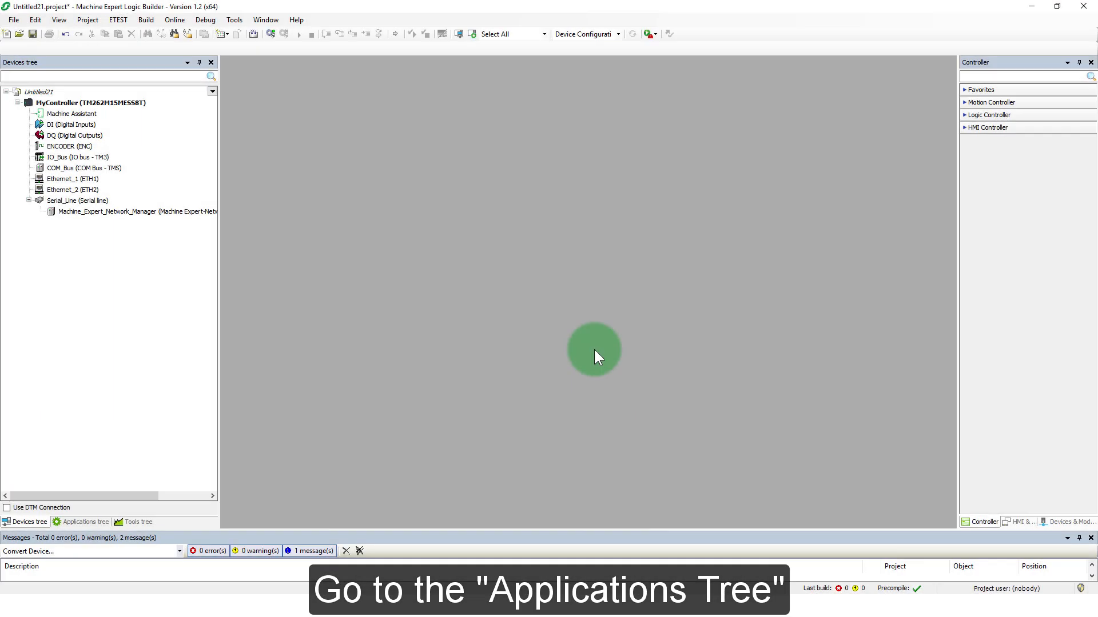
mouse_move(547, 342)
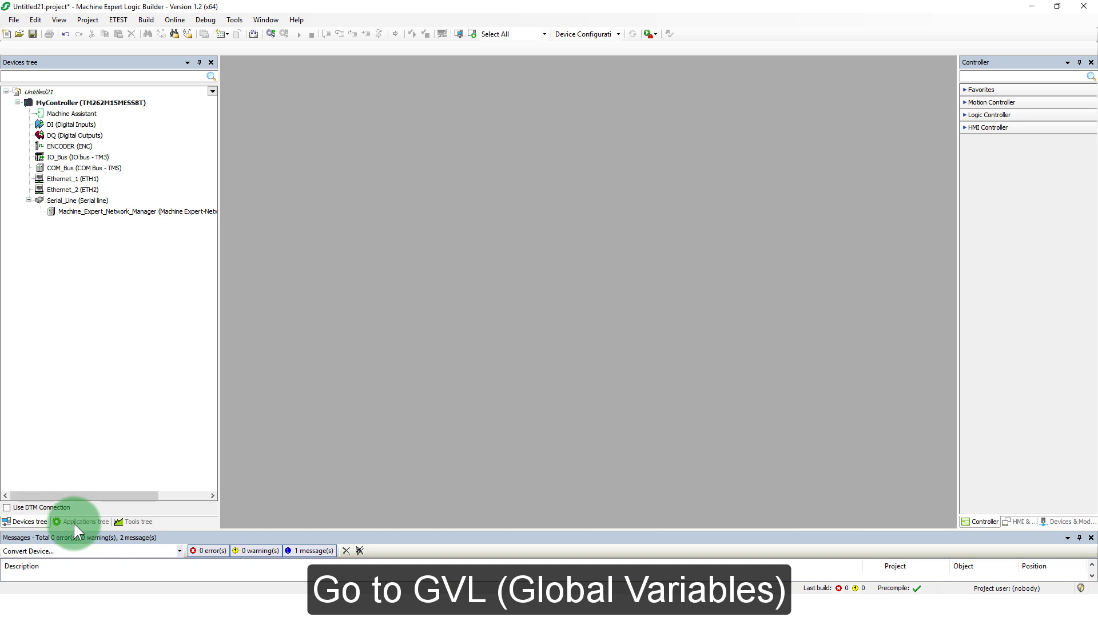
In the GVL, change Gc_xUseTlsIfPossible's initial value from TRUE to FALSE.
left_click(83, 523)
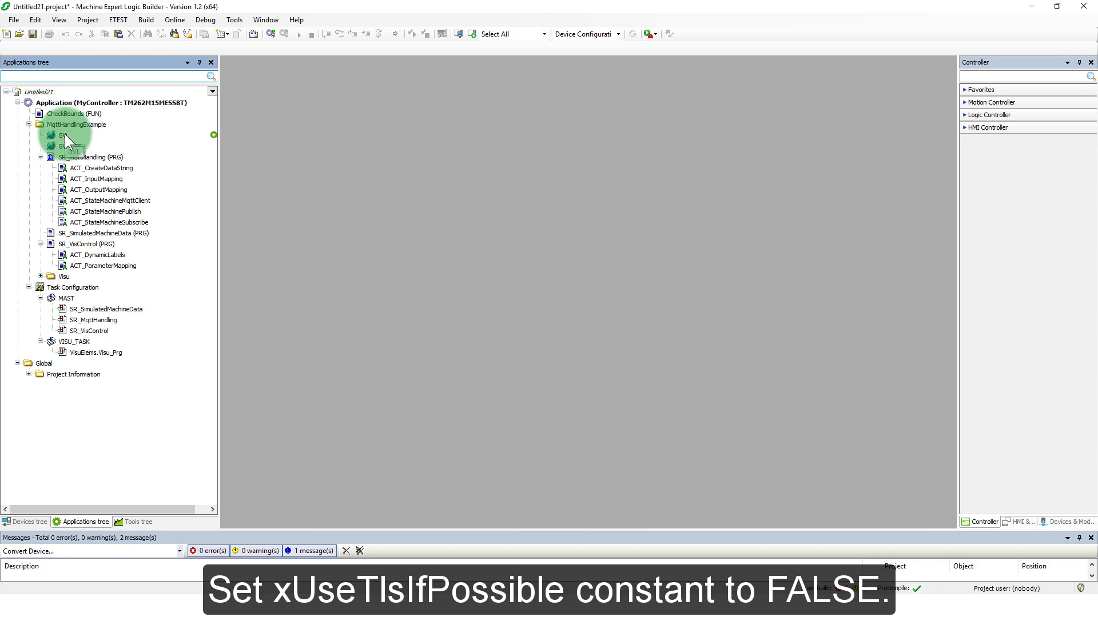
double_click(62, 135)
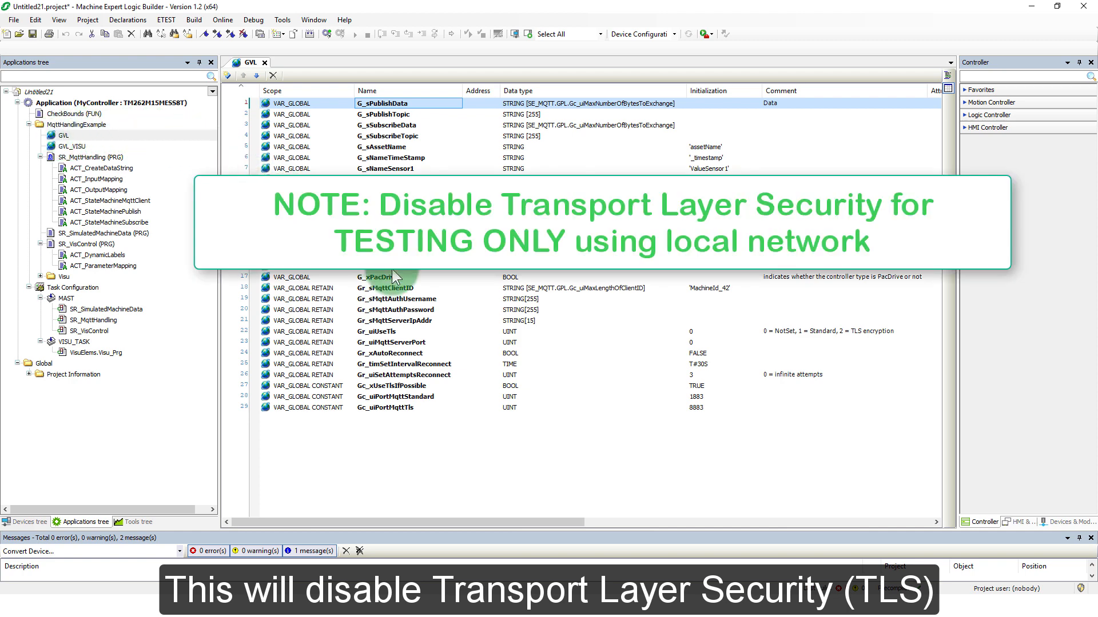
left_click(420, 386)
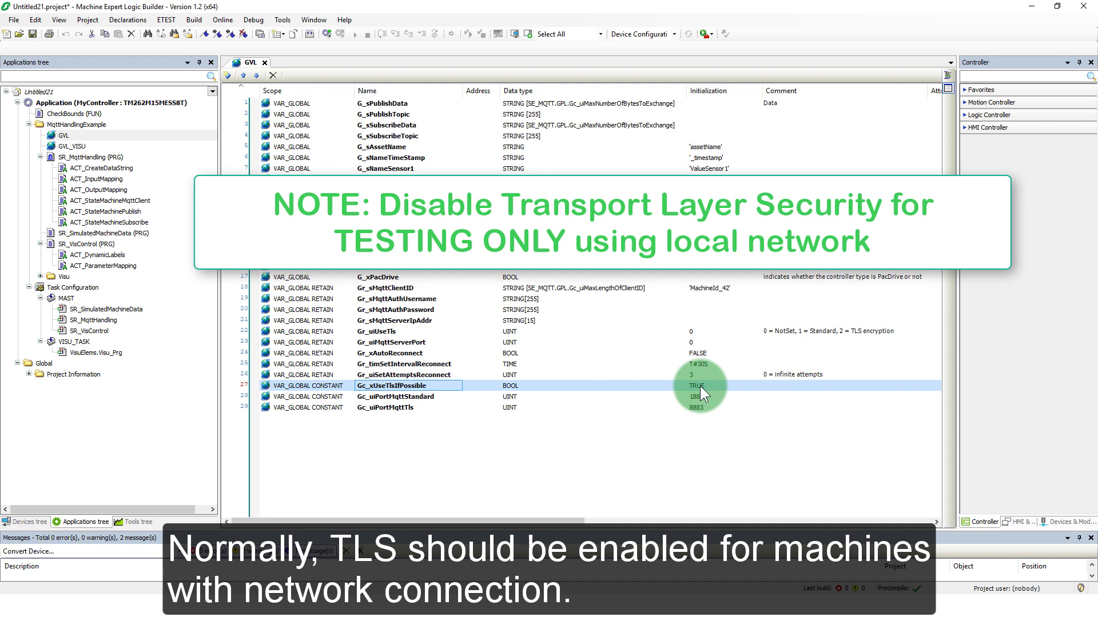
double_click(700, 385)
type("FALSE")
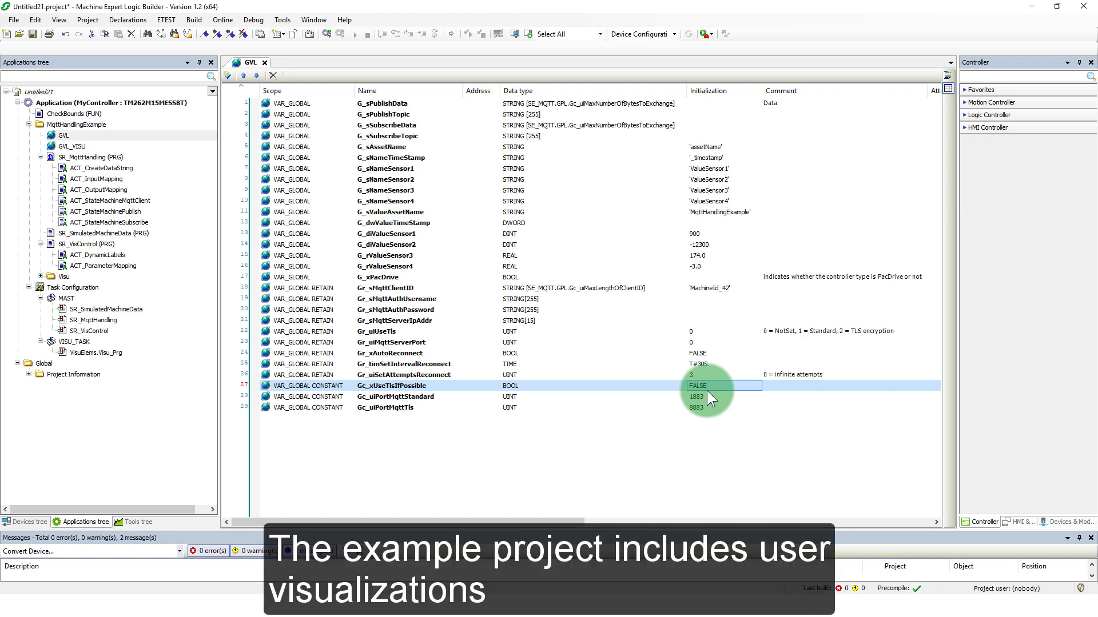
Expand MqttHandlingExample > Visu > Frame_Visu in the Tools tree.
left_click(139, 521)
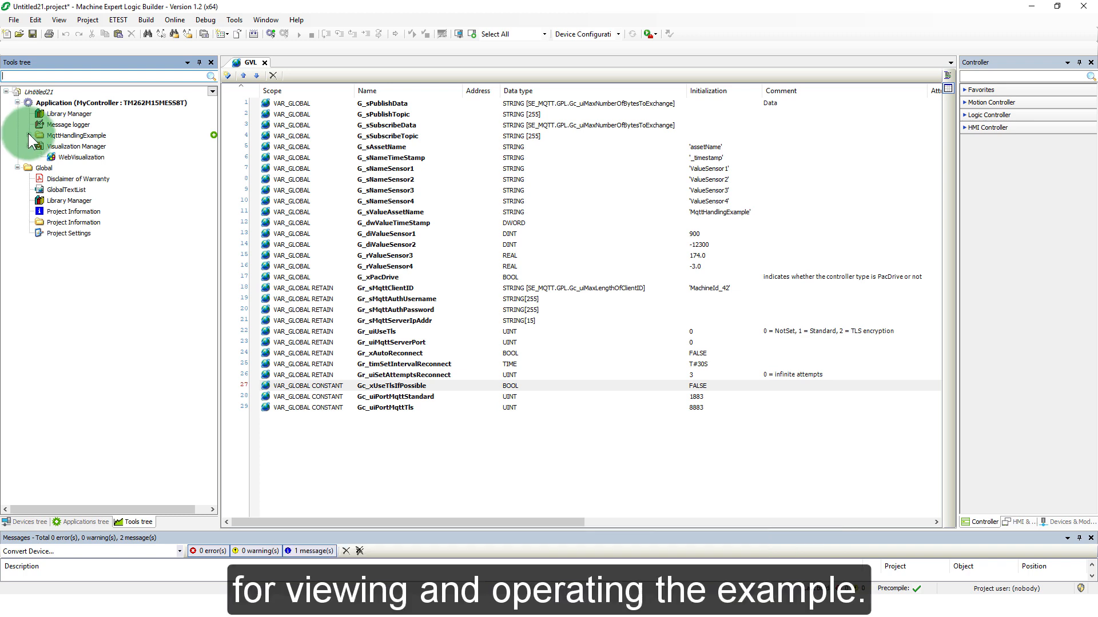
mouse_move(35, 143)
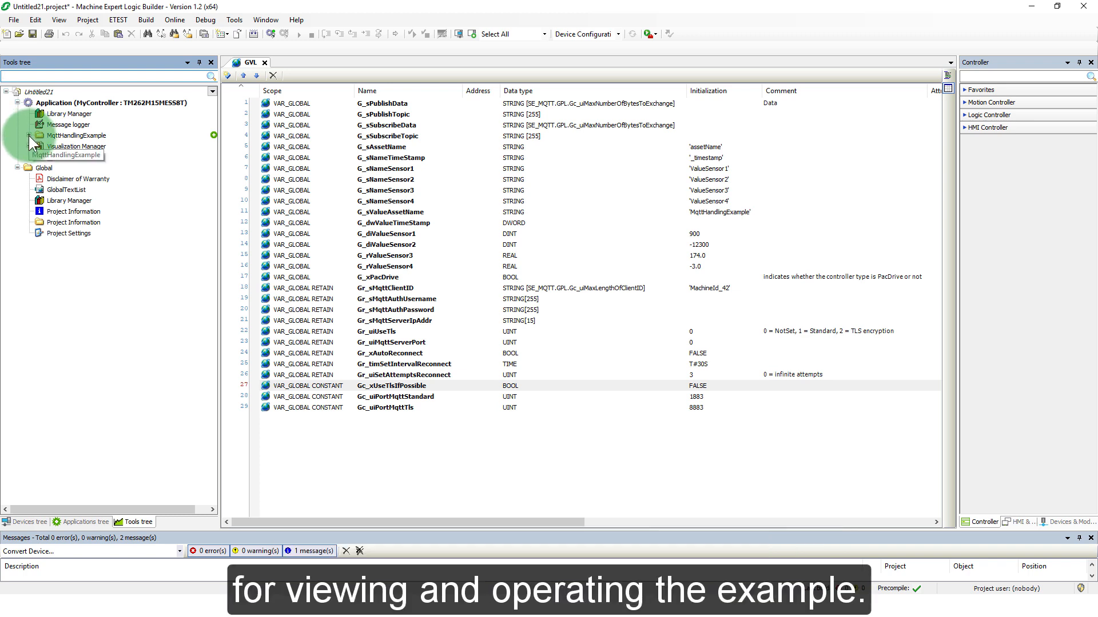
left_click(40, 146)
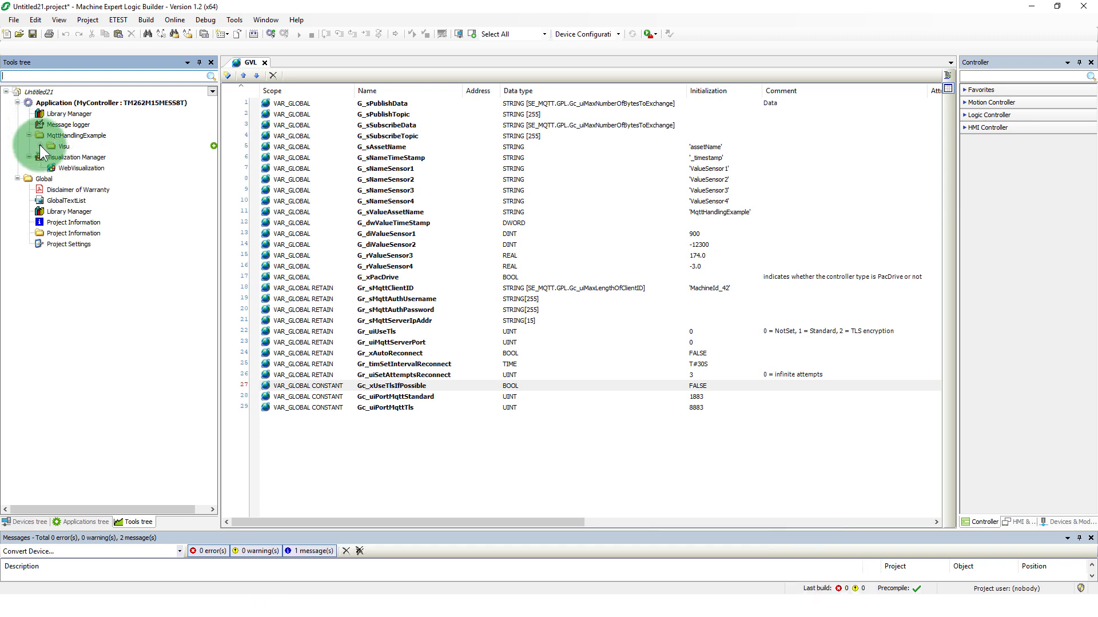
left_click(43, 146)
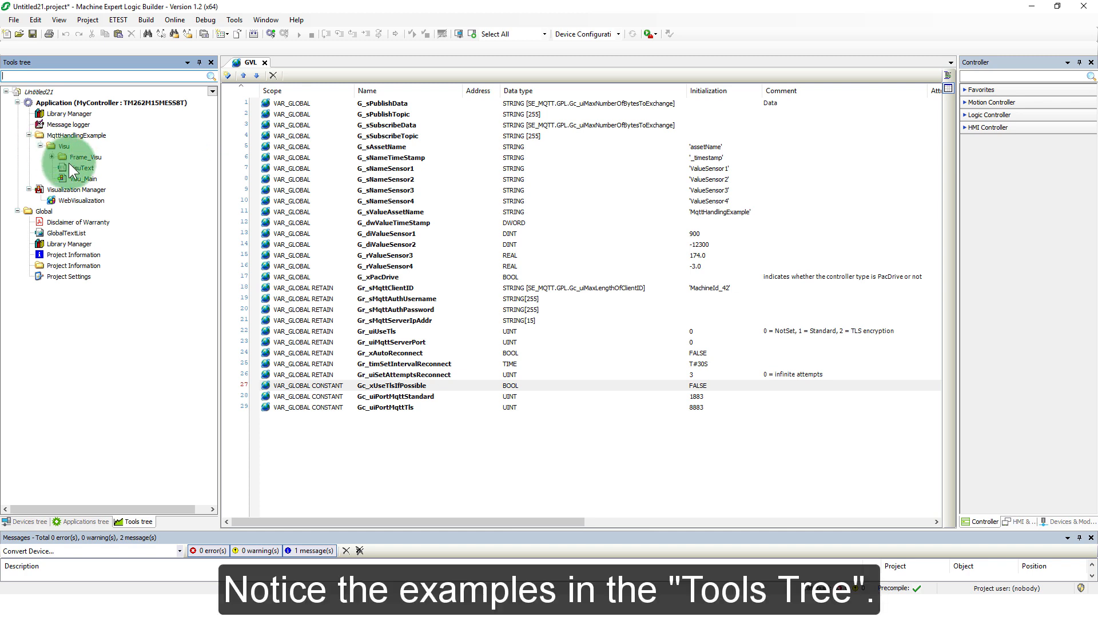
left_click(52, 157)
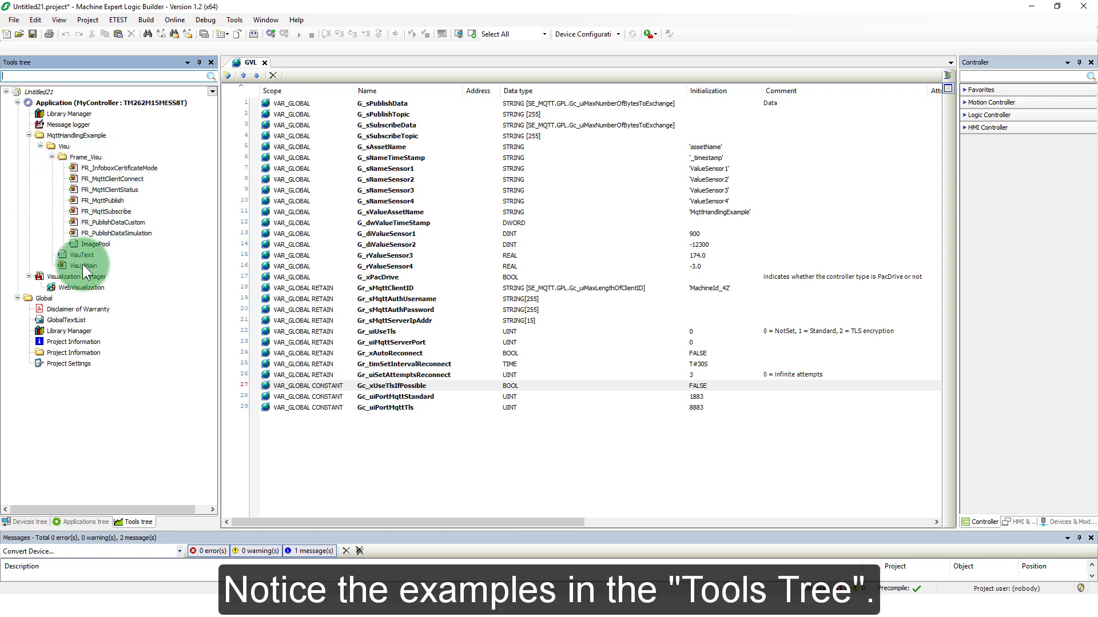
Open the Visu_Main visualisation, then show the device tree.
left_click(84, 266)
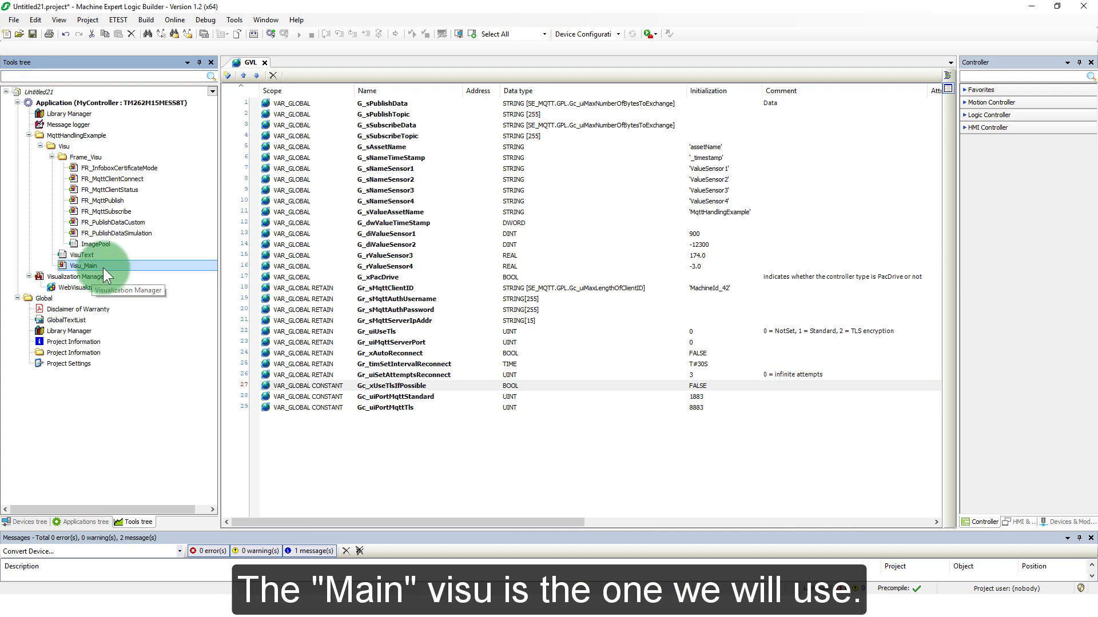
double_click(83, 266)
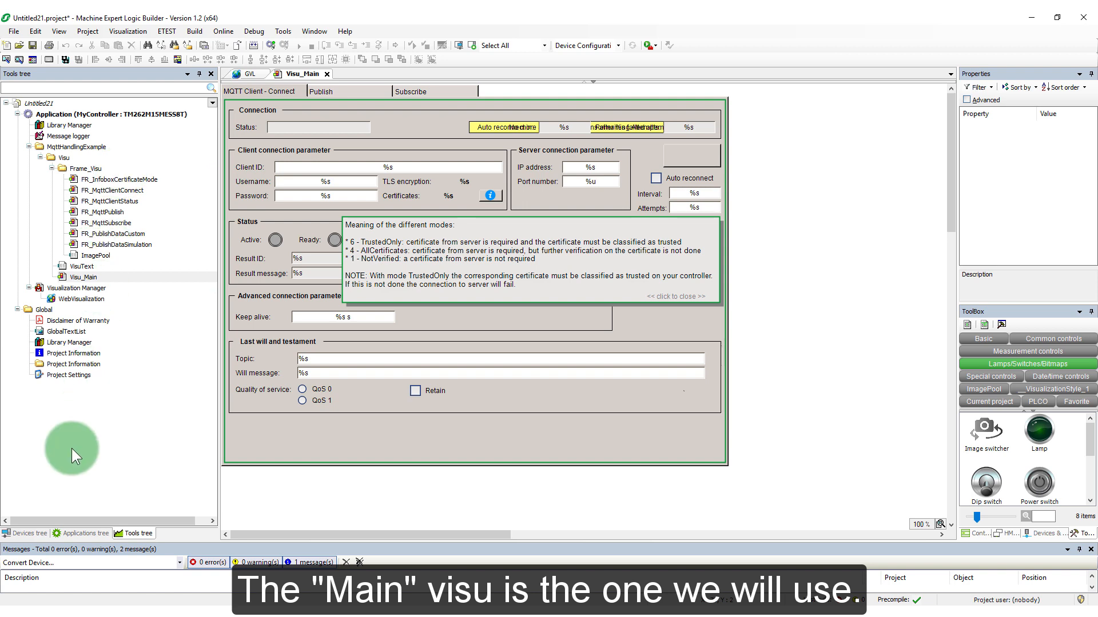
left_click(26, 534)
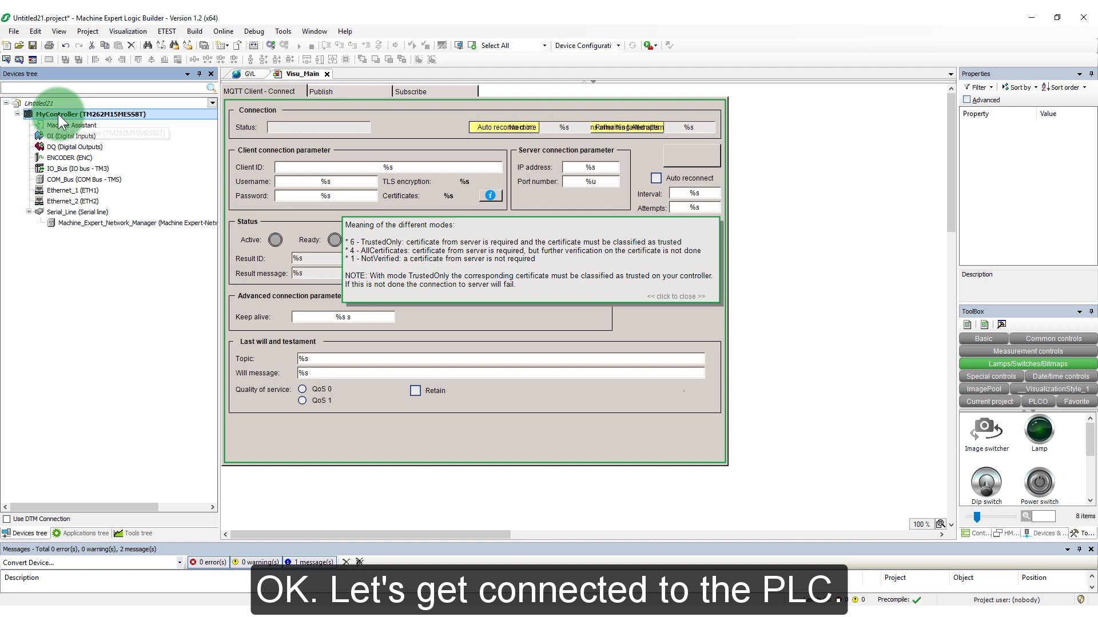
Set MyController's connection mode to IP Address (Fast TCP).
double_click(89, 113)
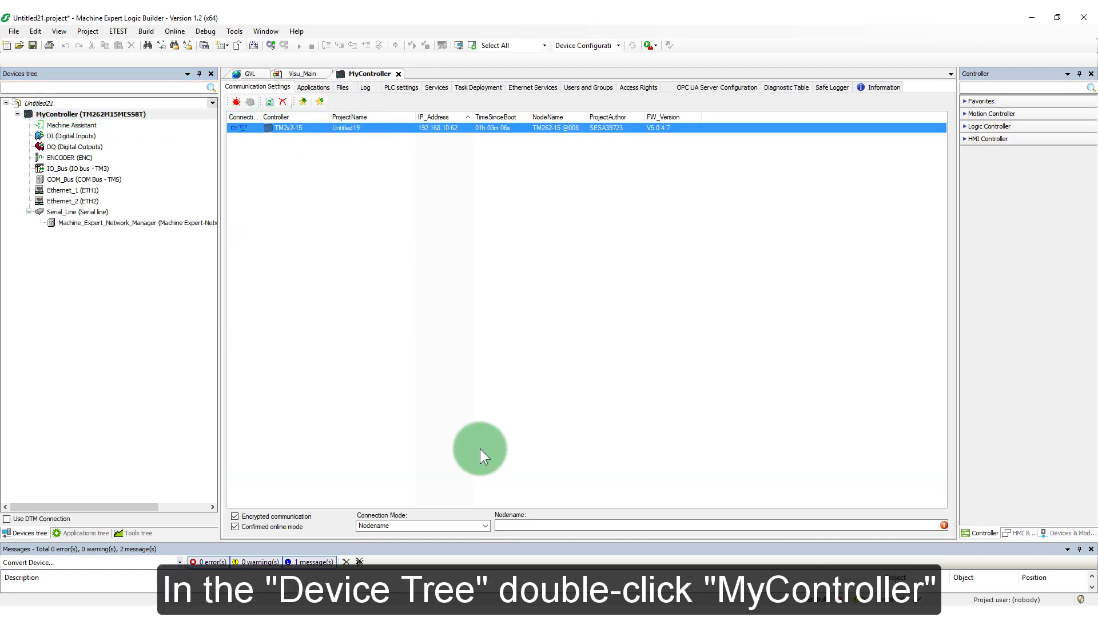
left_click(484, 526)
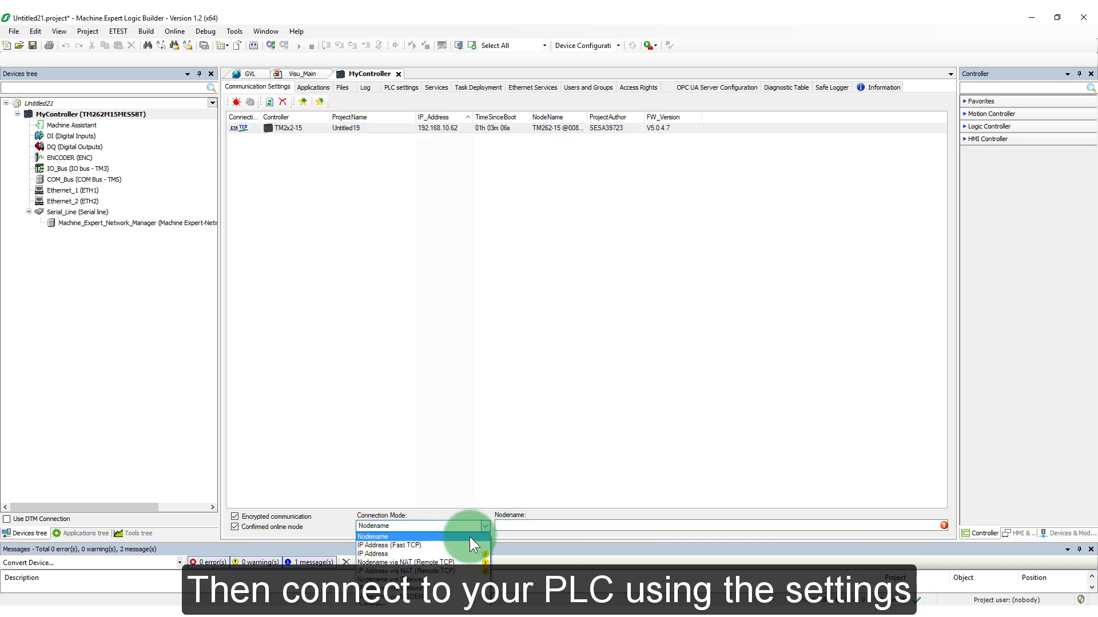
left_click(389, 545)
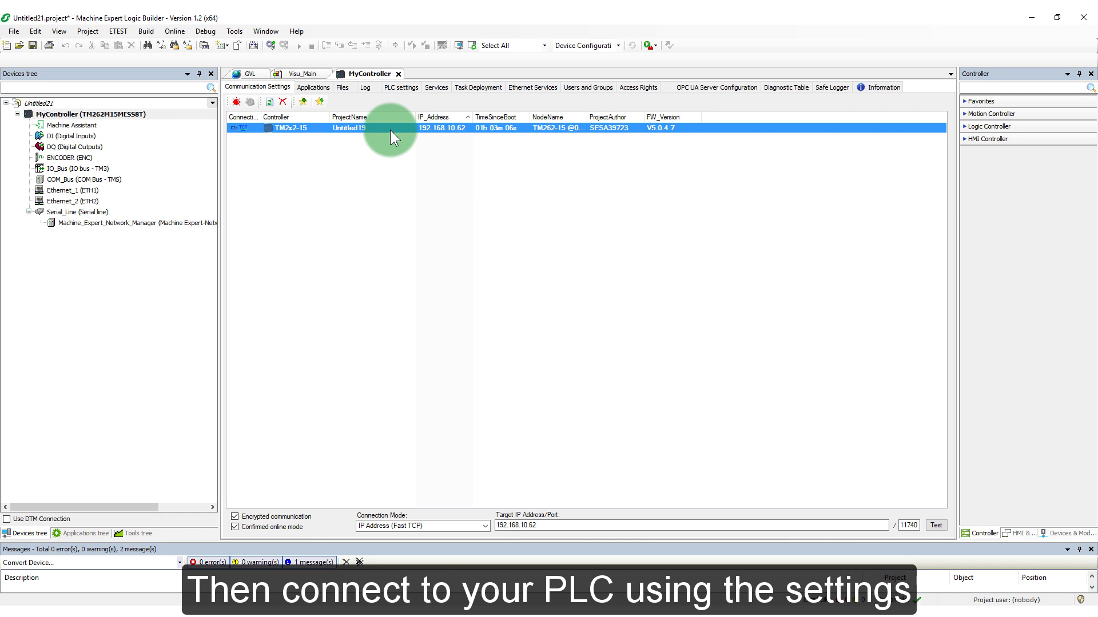
mouse_move(272, 46)
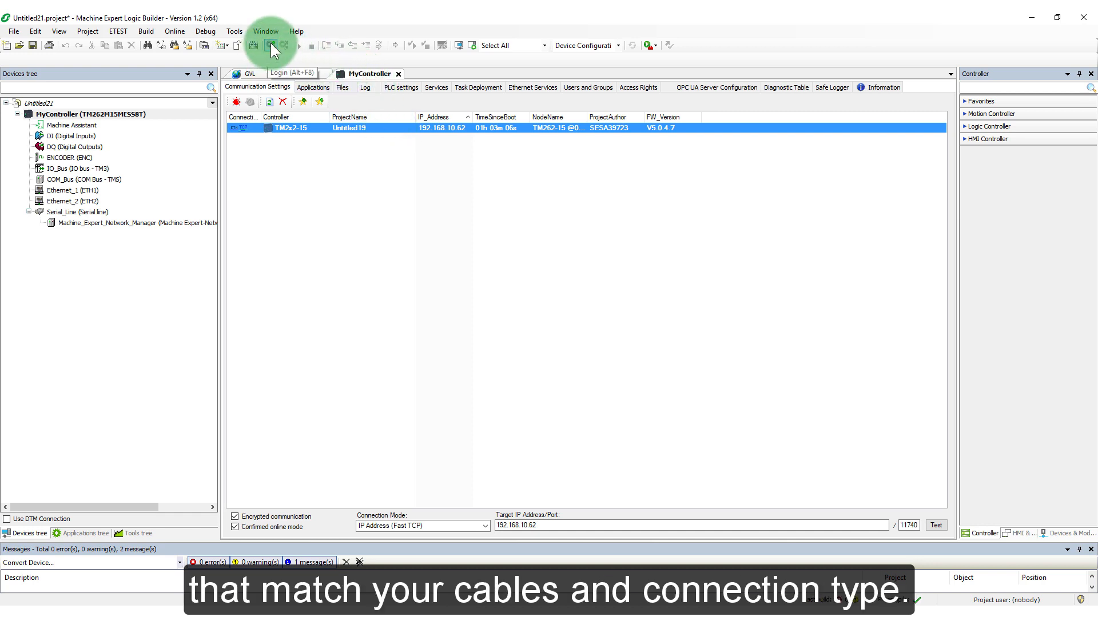
Log in to the TM262 controller, accepting the equipment operation warnings.
left_click(268, 45)
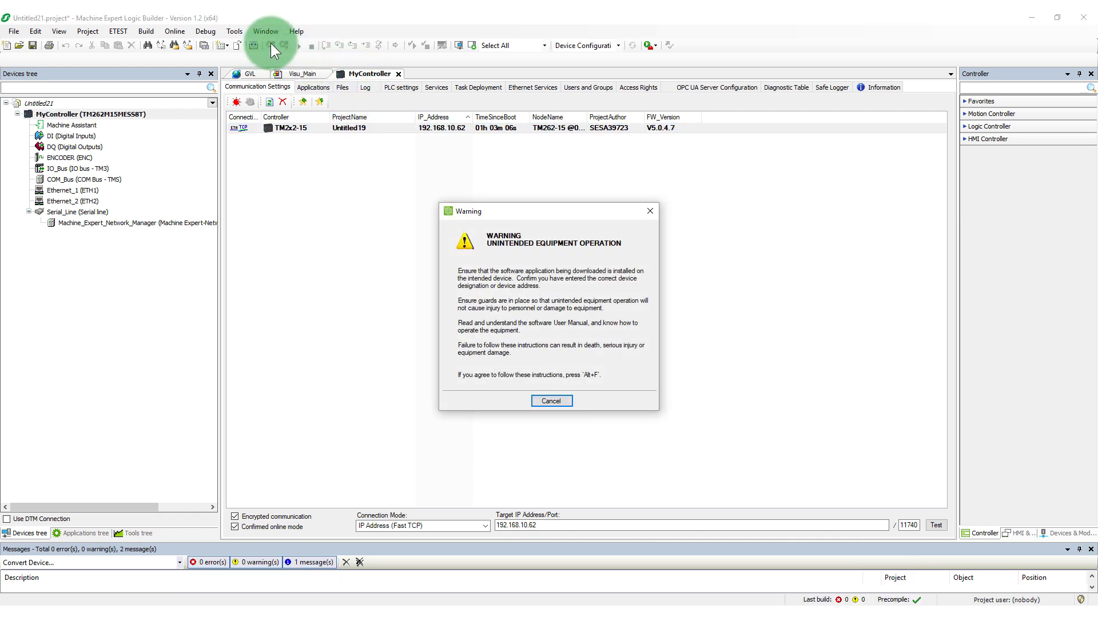
left_click(551, 400)
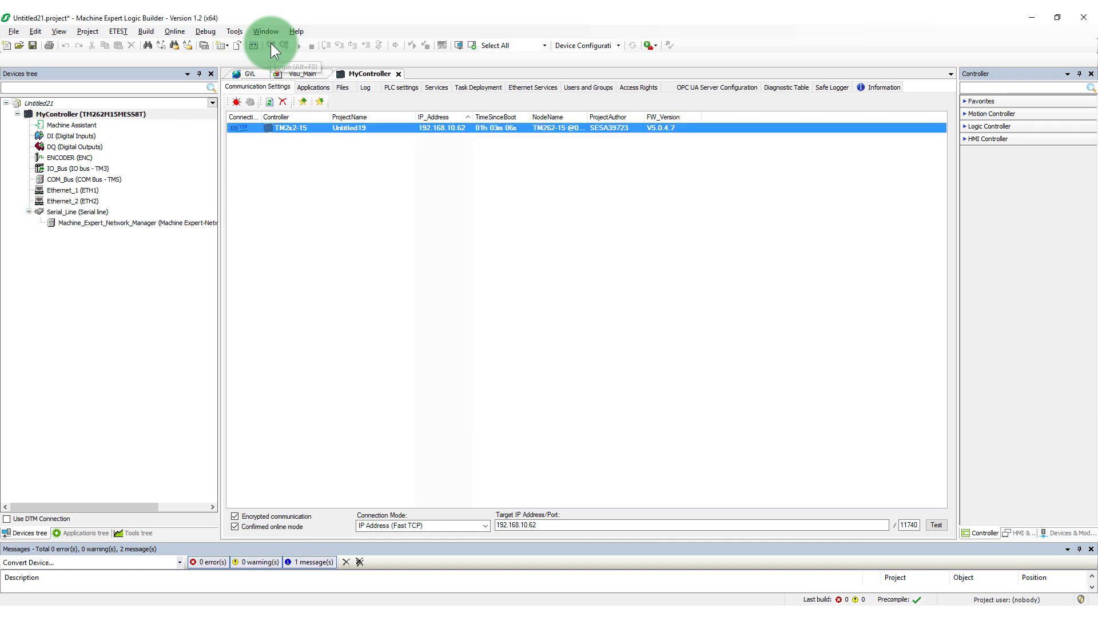
left_click(268, 45)
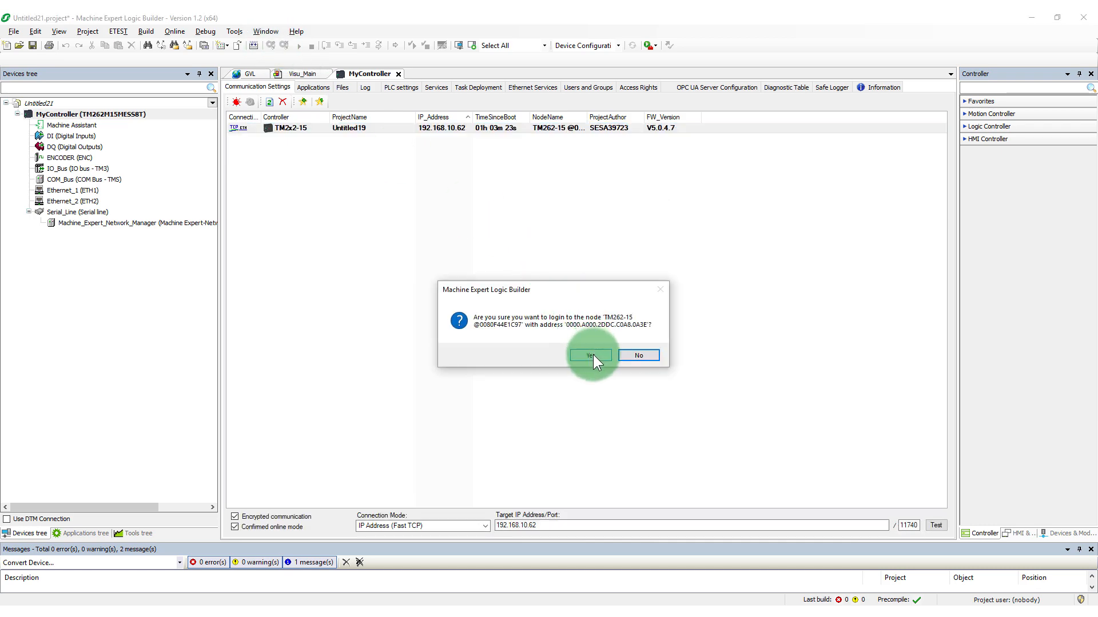
left_click(590, 354)
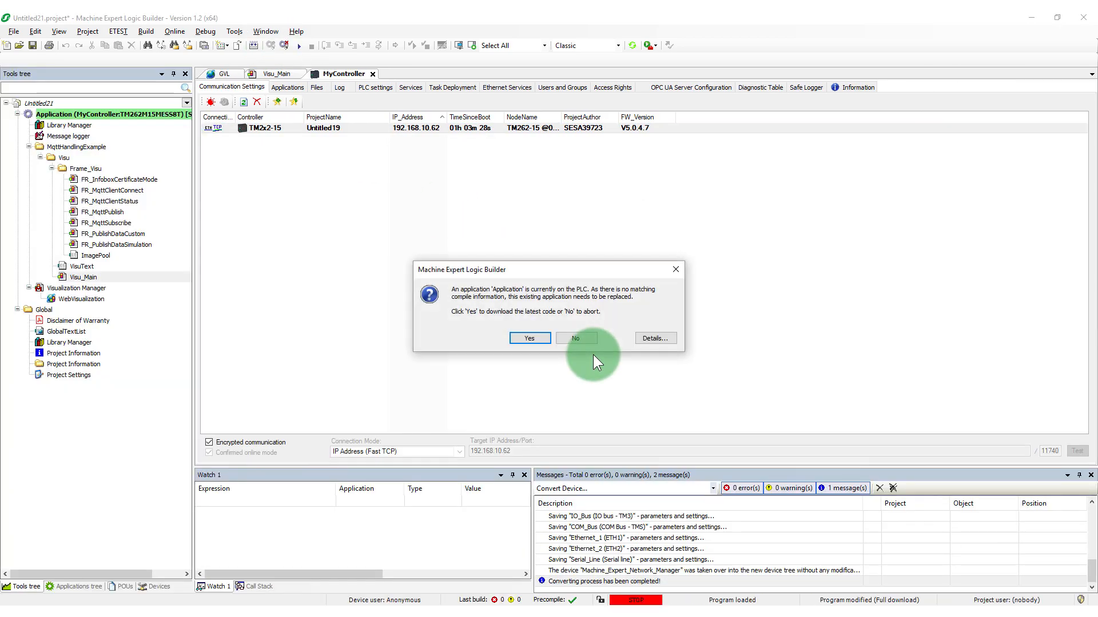
Download the application to the controller, start it, and return to Visu_Main.
left_click(529, 338)
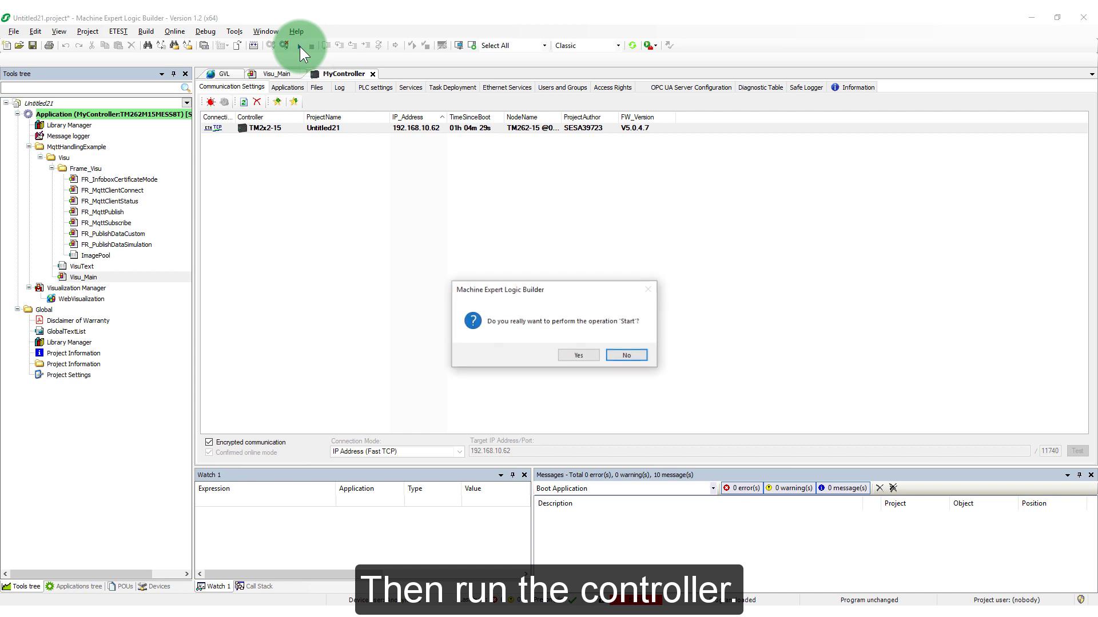
left_click(577, 354)
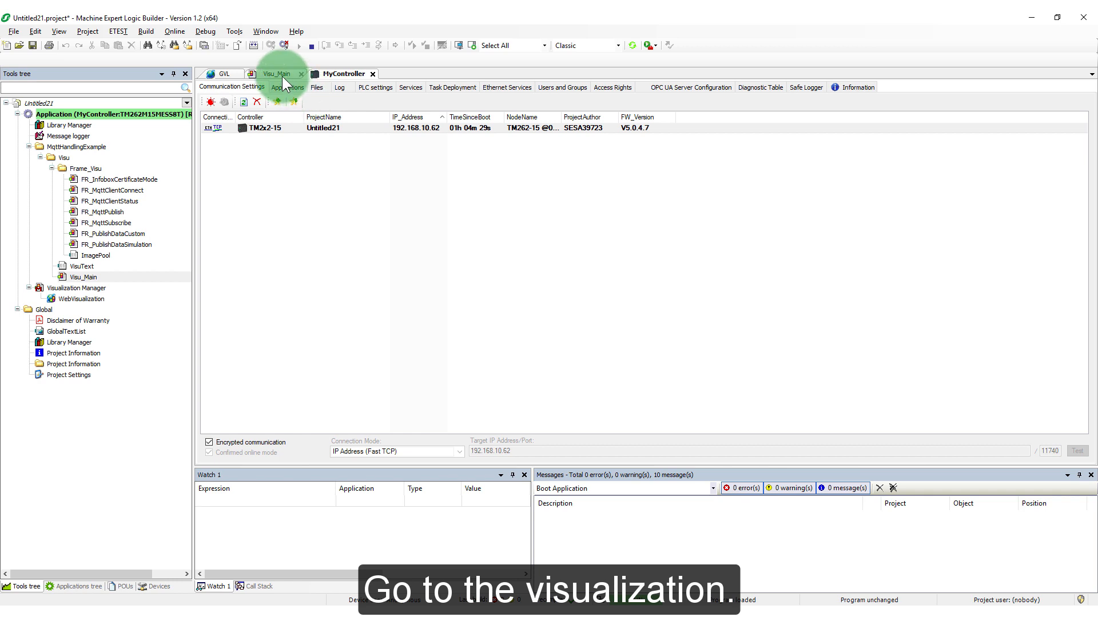
left_click(274, 73)
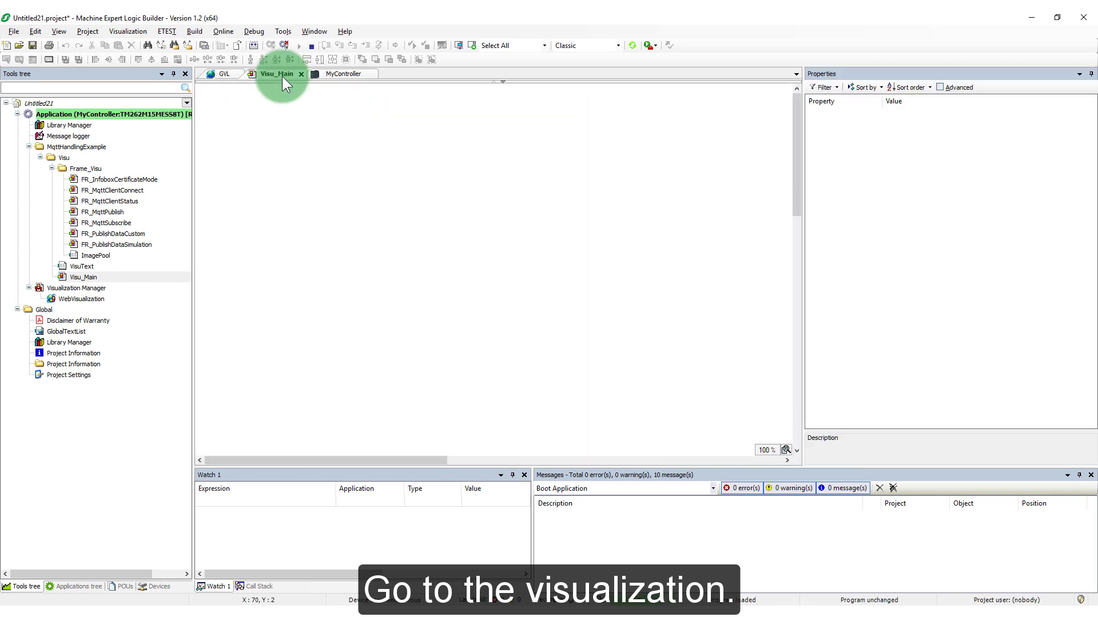
left_click(275, 73)
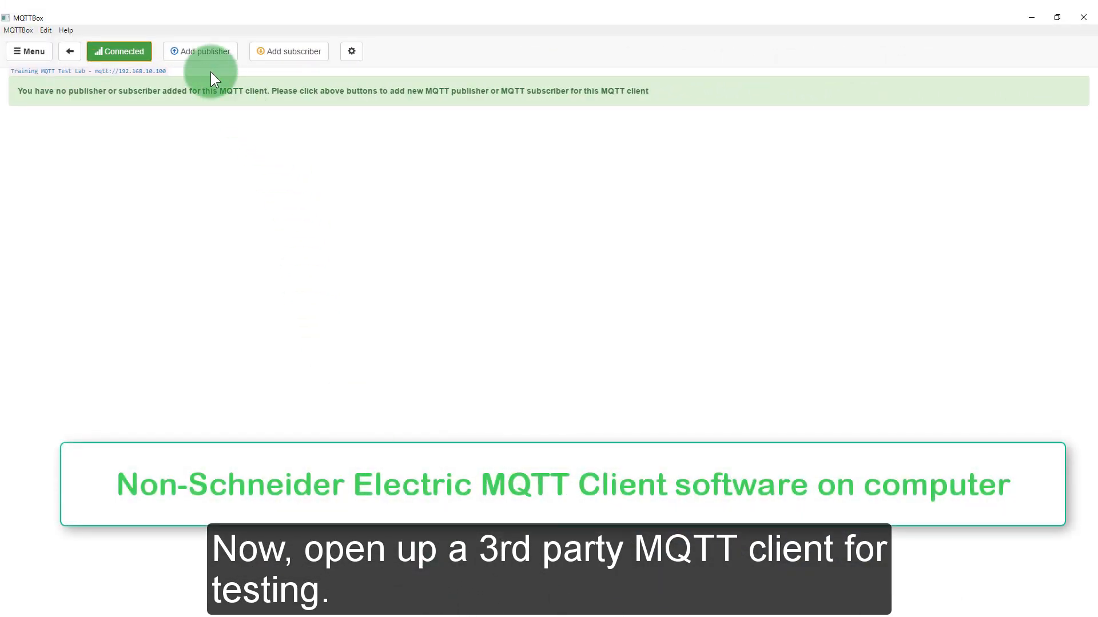
Add a publisher and a subscriber in MQTTBox, both on topic 'Machine Example'.
left_click(200, 51)
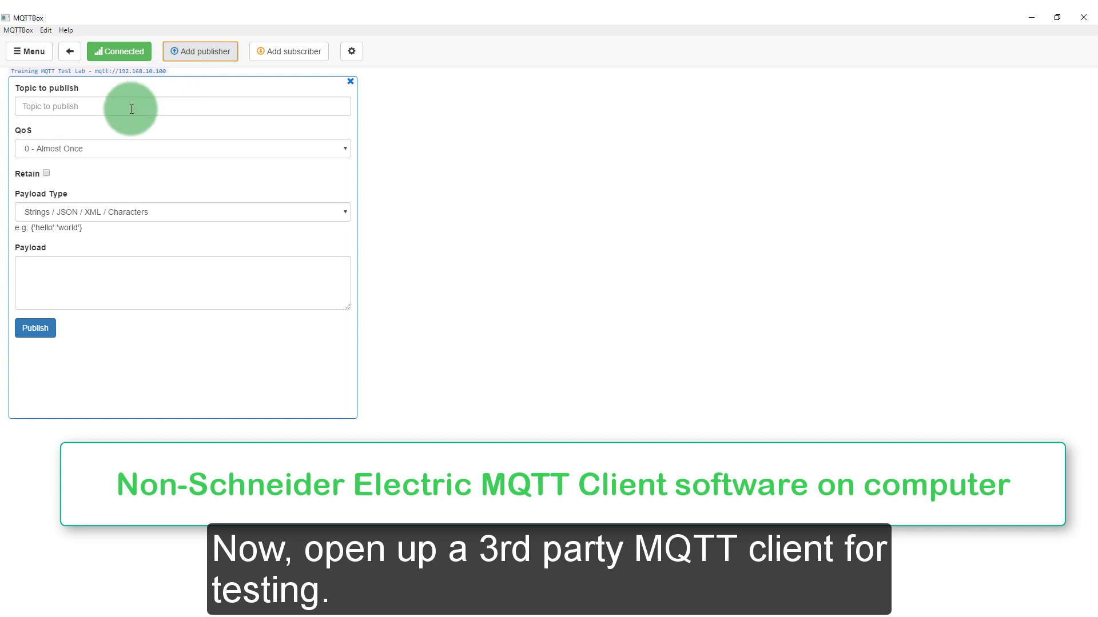
type("Machine Example")
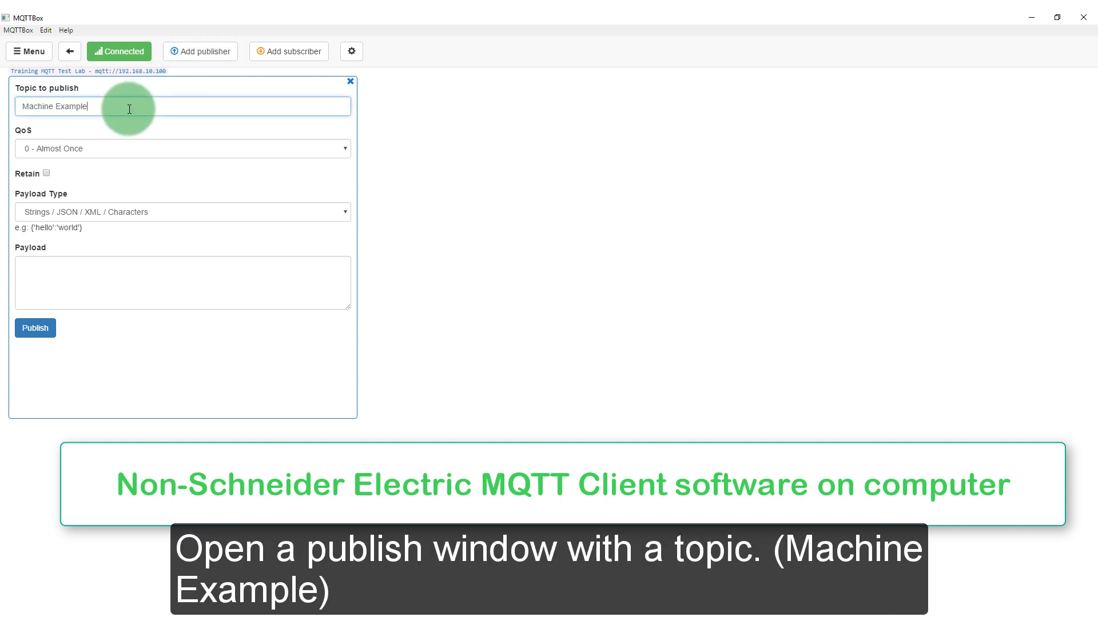
left_click(290, 52)
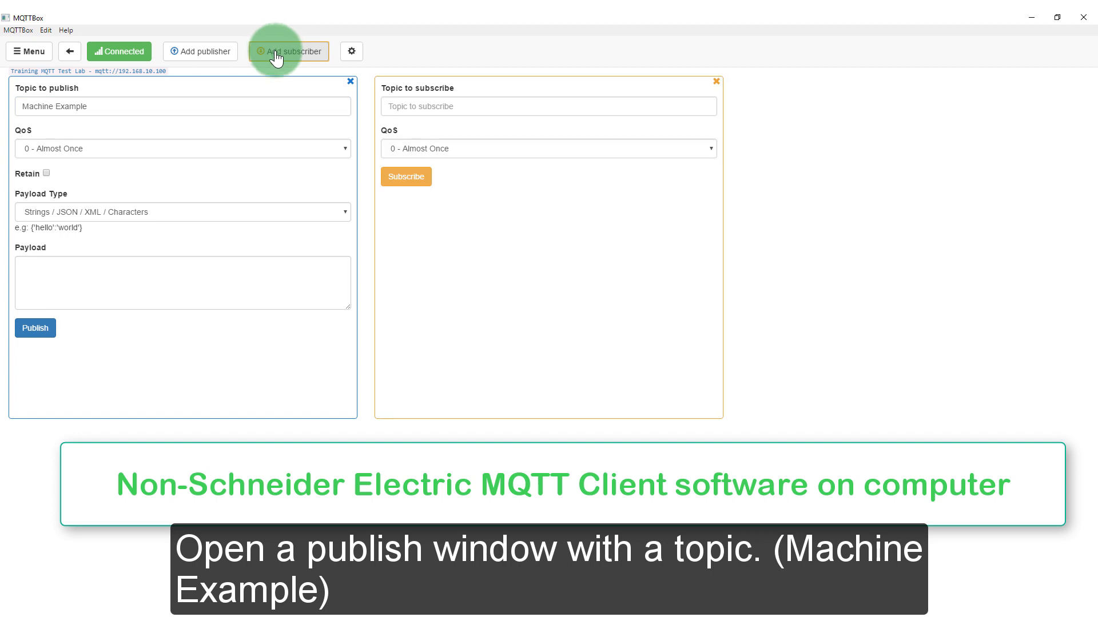
type("Machine Example")
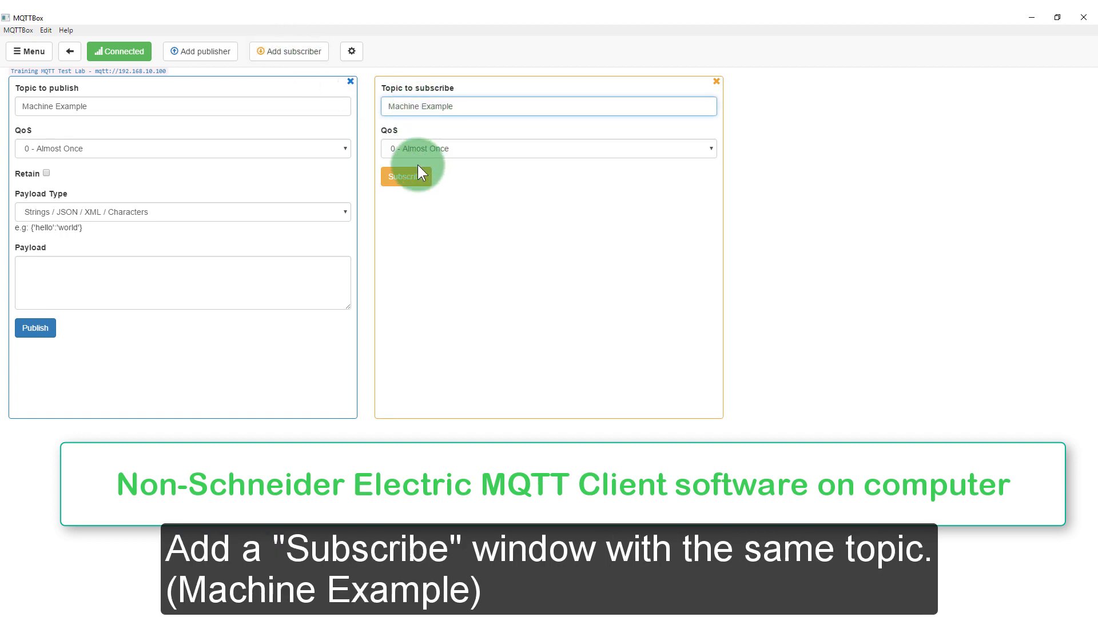
Subscribe to Machine Example and publish payload 'Test message from PC'.
left_click(407, 176)
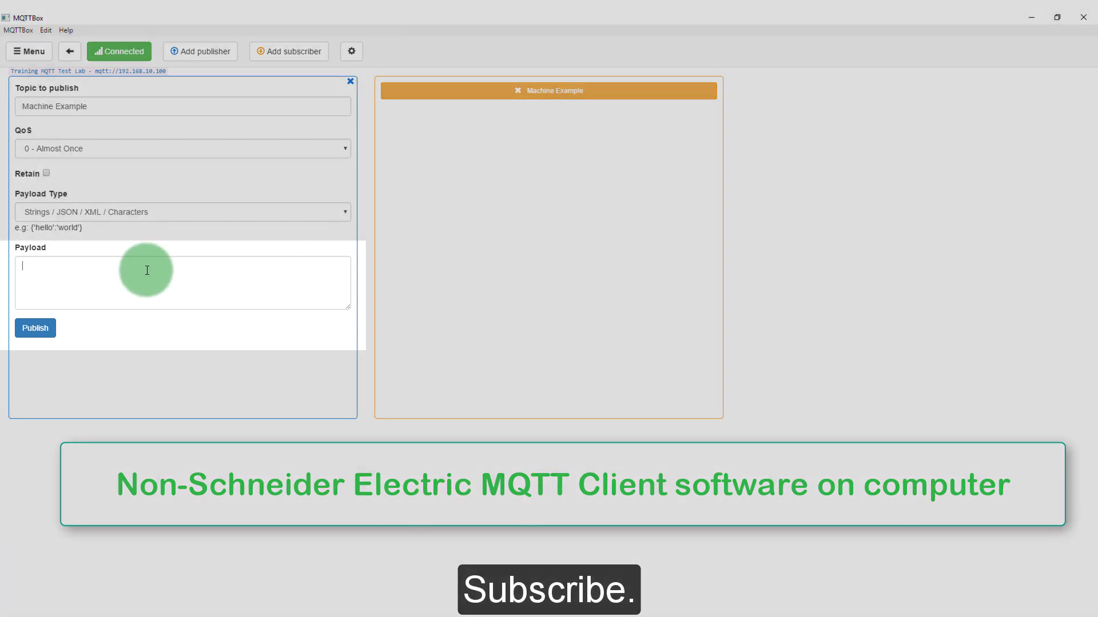
type("Test ma")
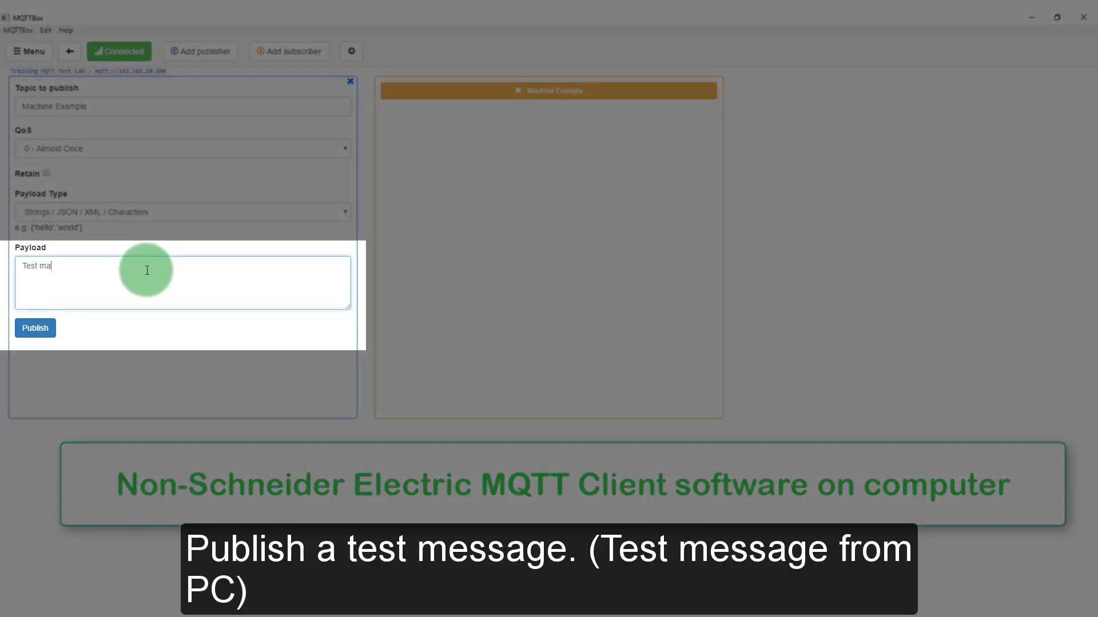
type("ssage")
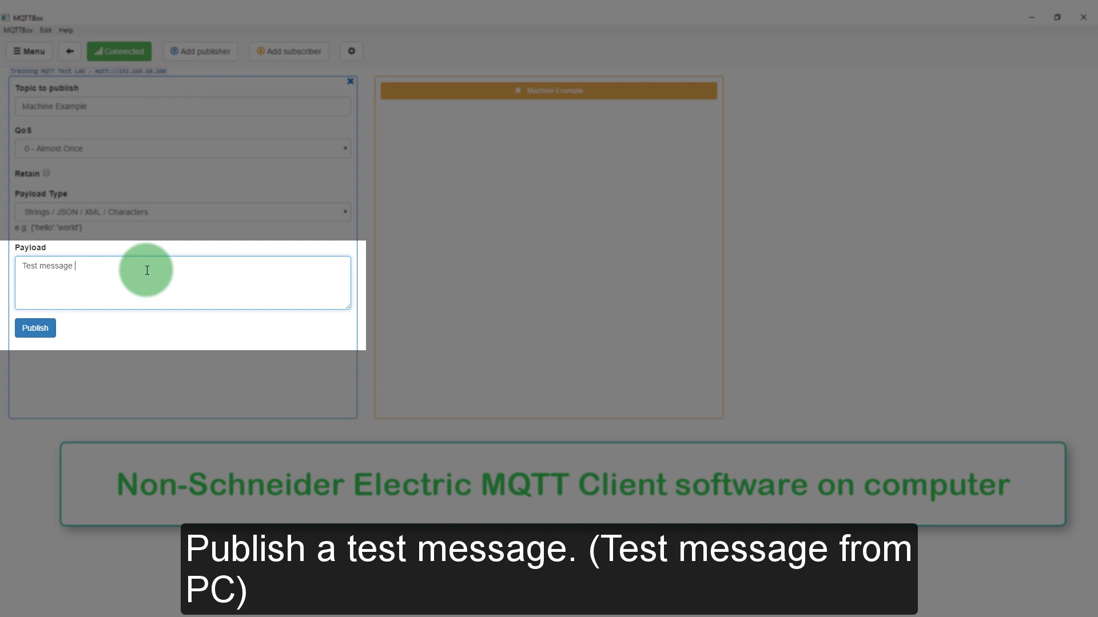
type("from PC.")
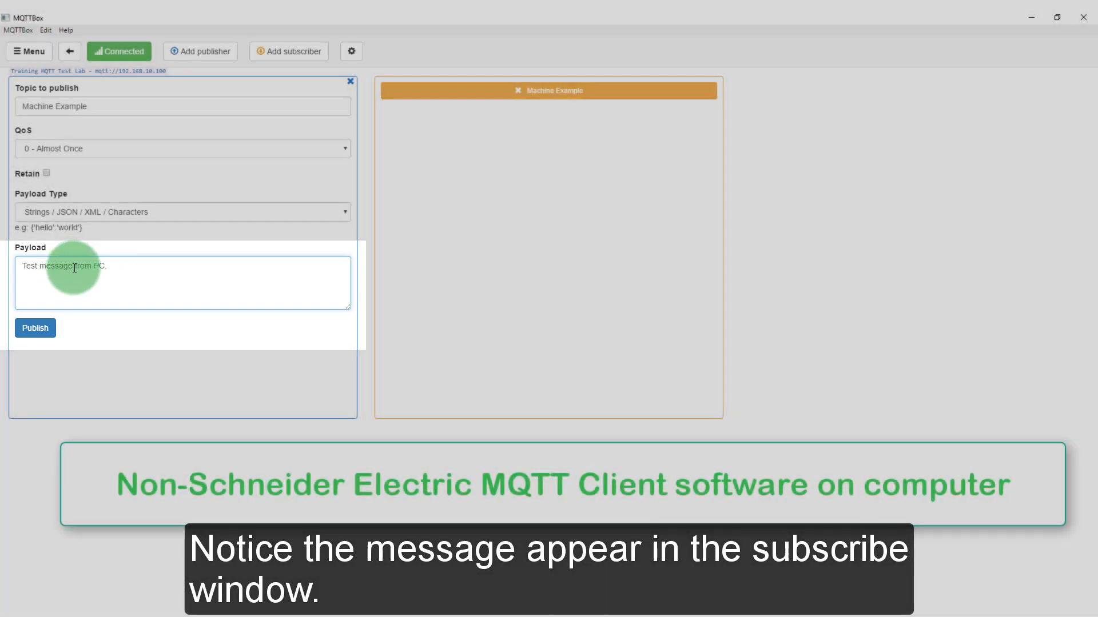
left_click(35, 328)
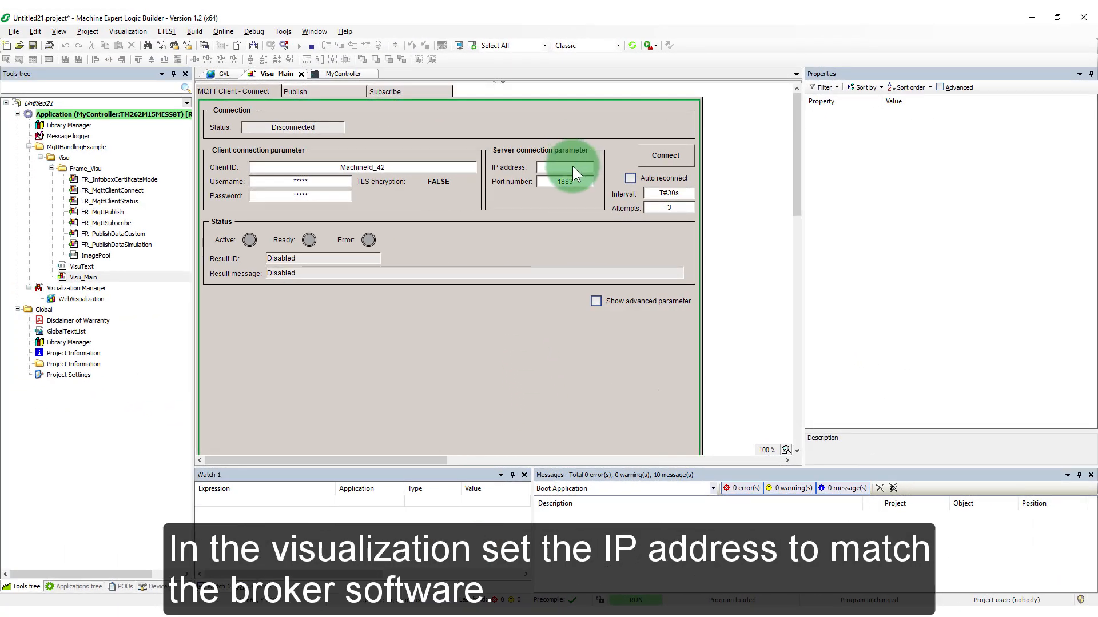
Enter broker IP 192.168.10.100 in Visu_Main and connect the PLC client.
left_click(568, 167)
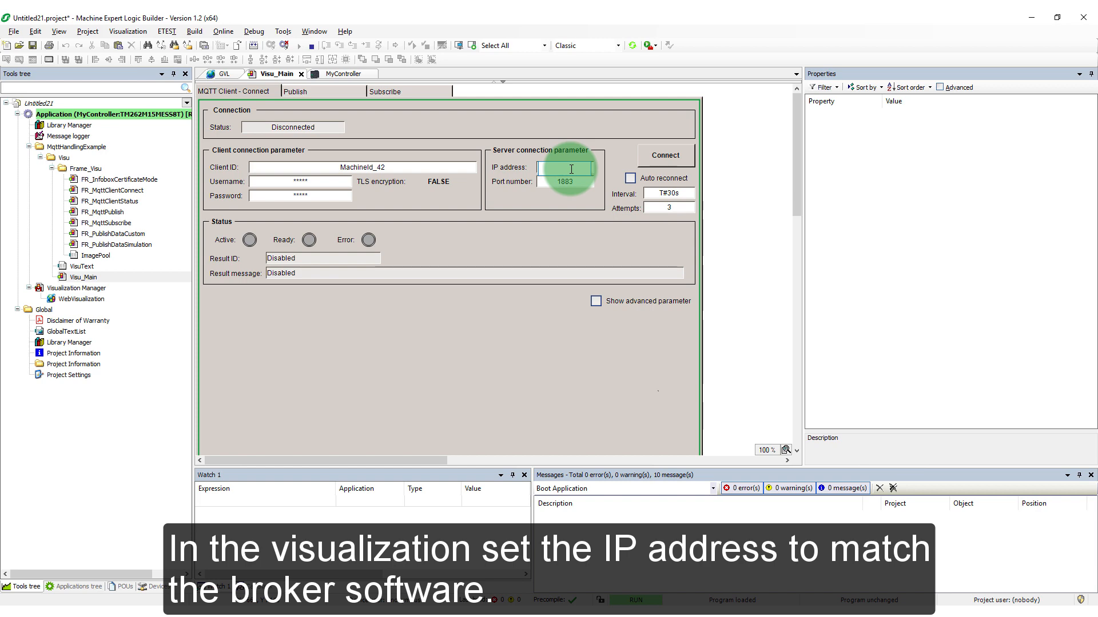
type("192.1")
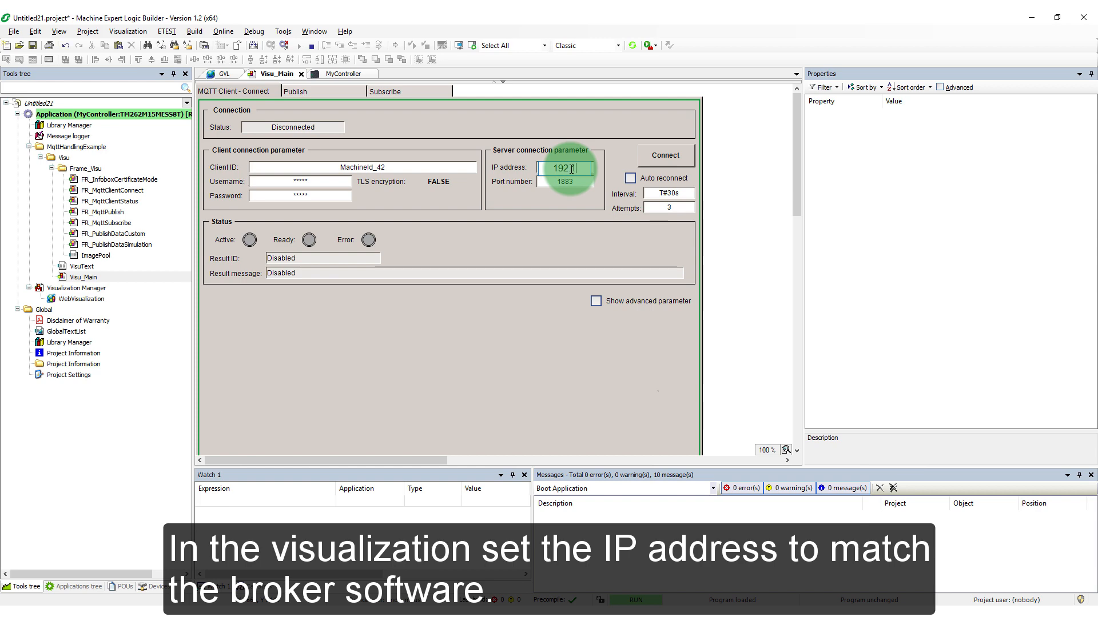
type("16")
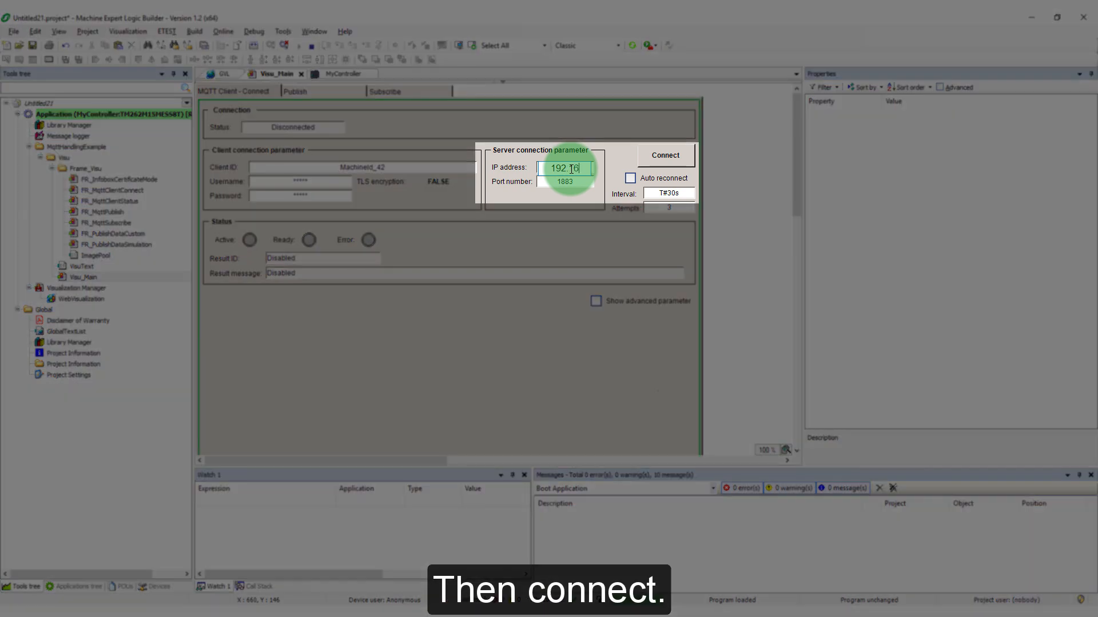
type("8.10.100")
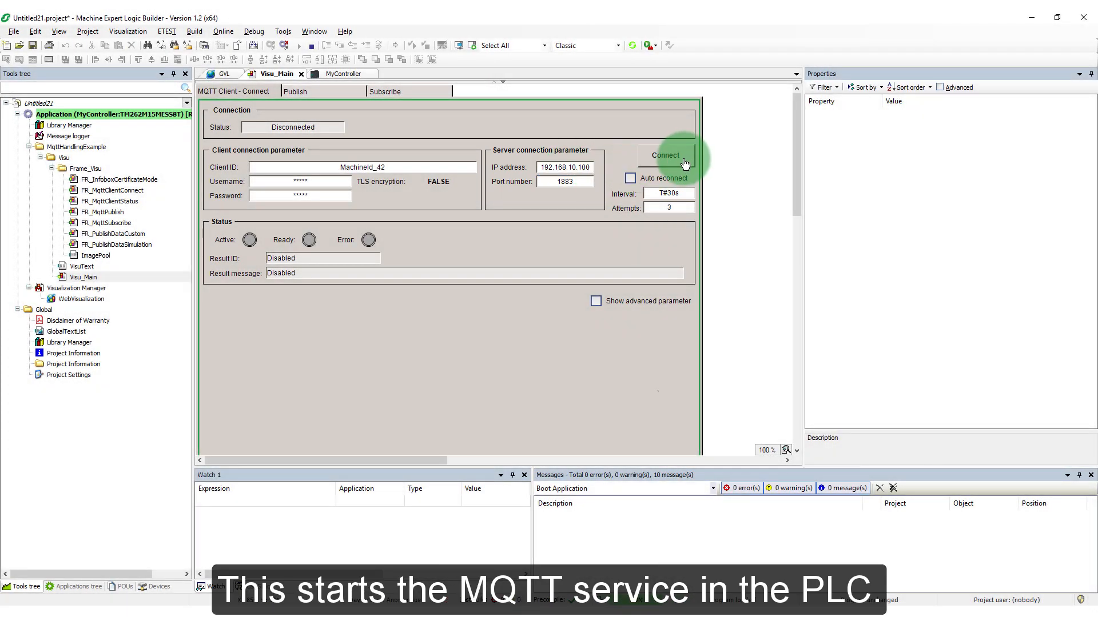
left_click(663, 154)
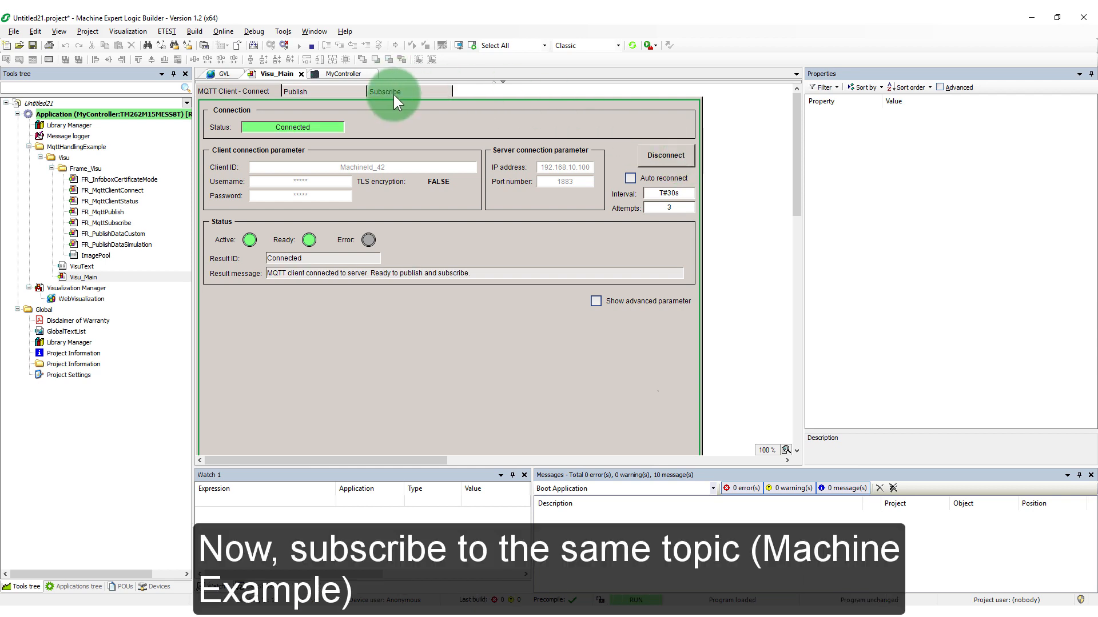
Subscribe the PLC client to 'Machine Example' and publish the second test message from MQTTBox.
left_click(384, 91)
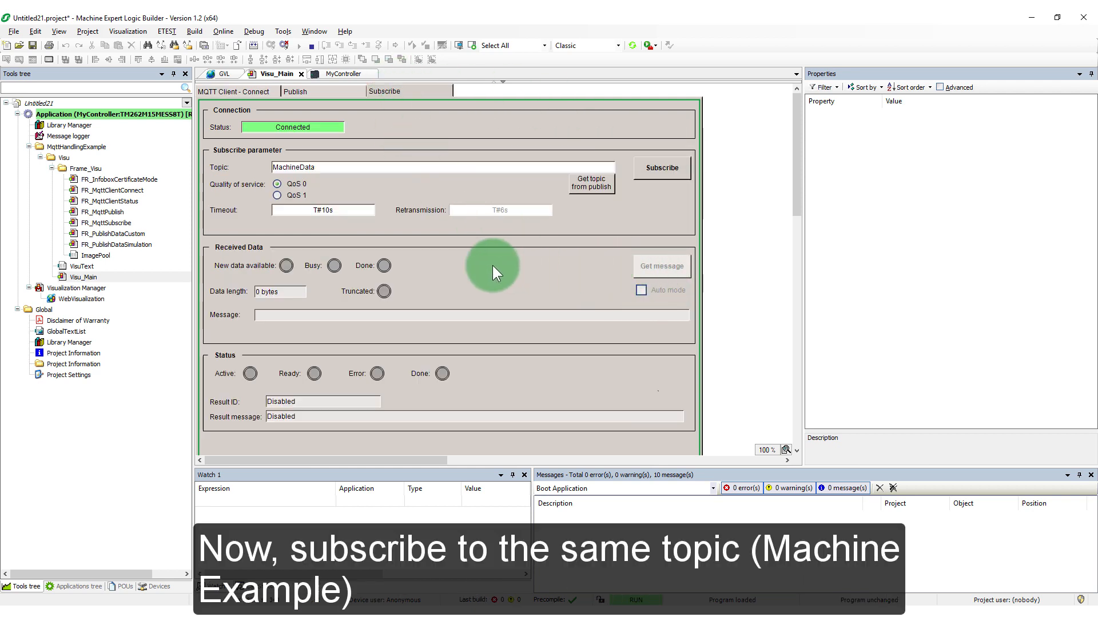
mouse_move(454, 175)
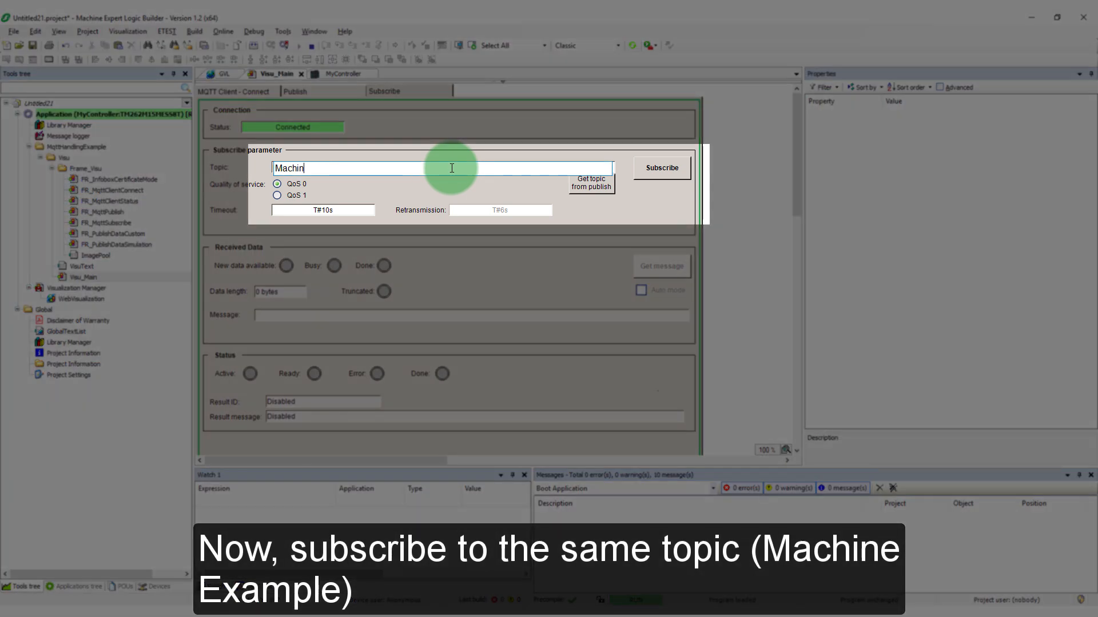
type("e")
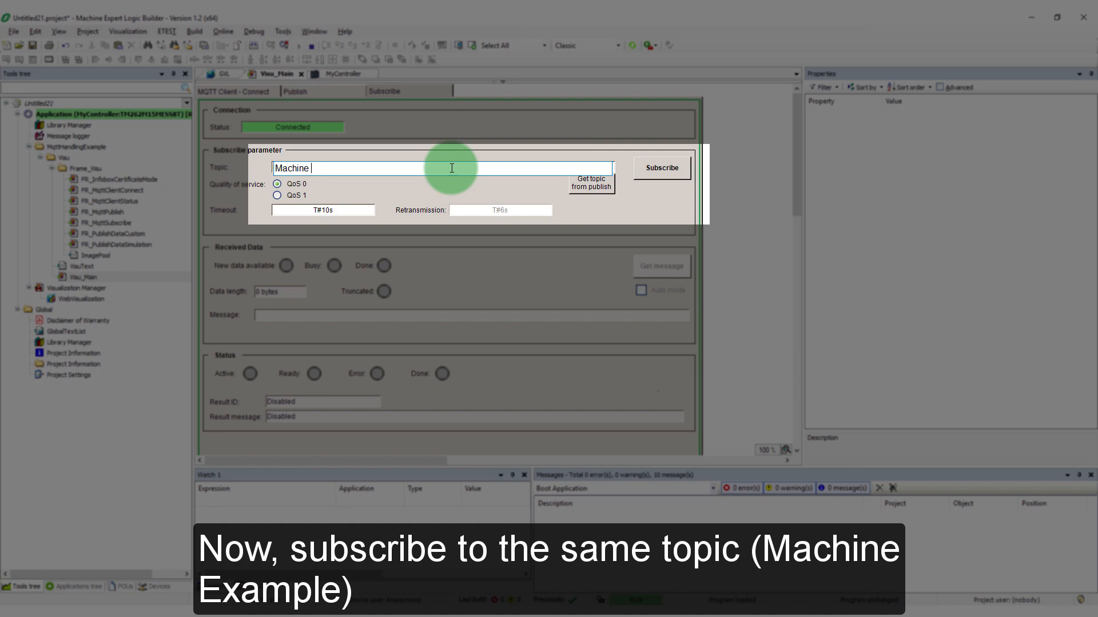
type("Example")
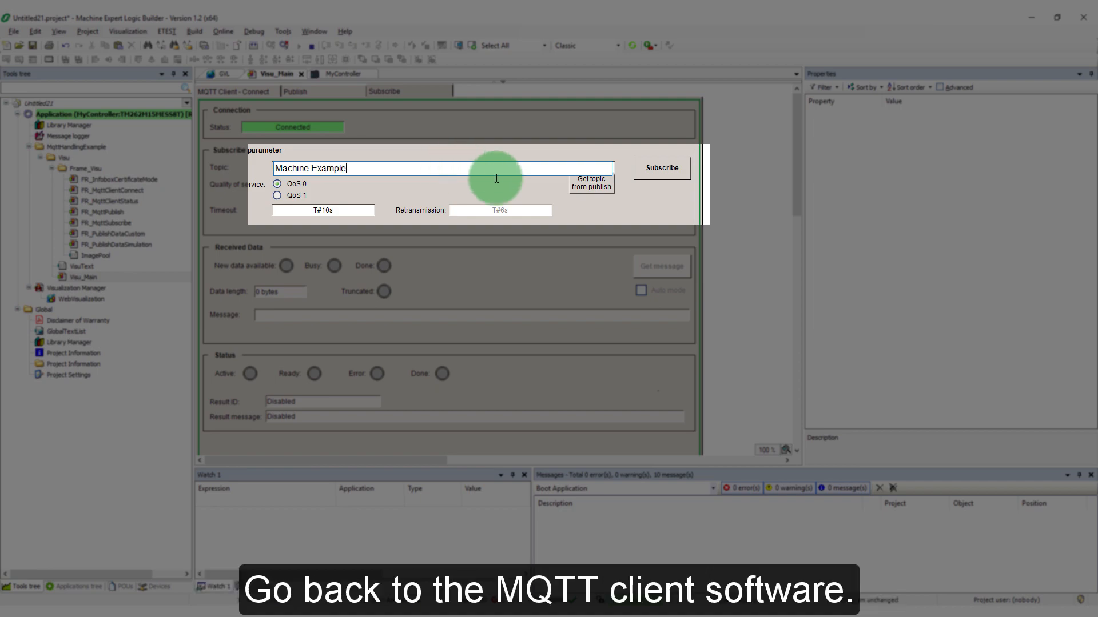
left_click(660, 166)
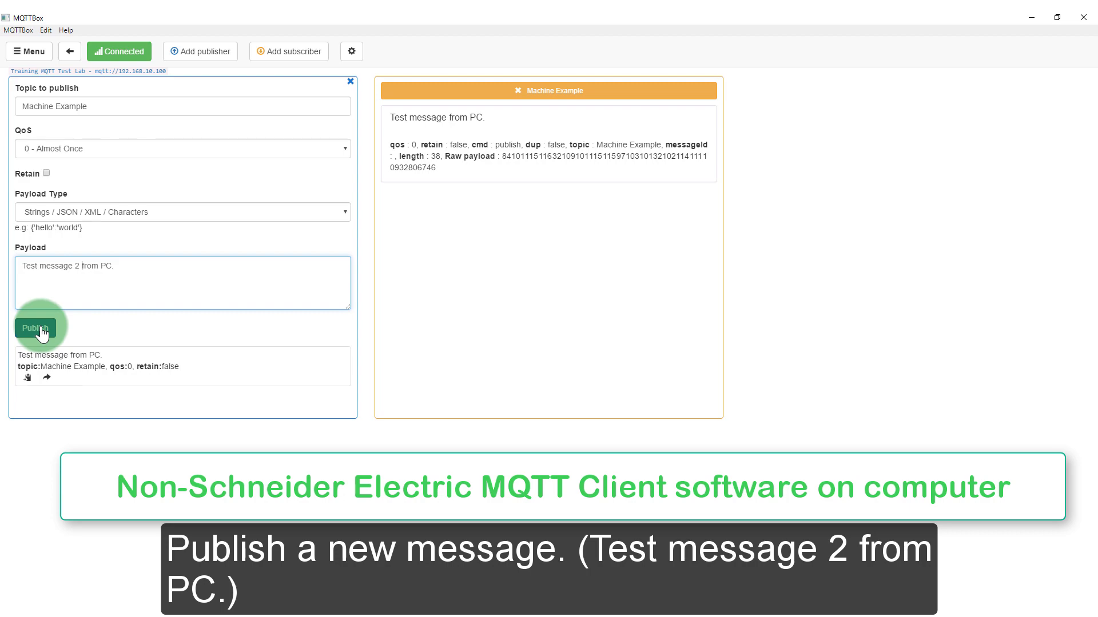
left_click(36, 329)
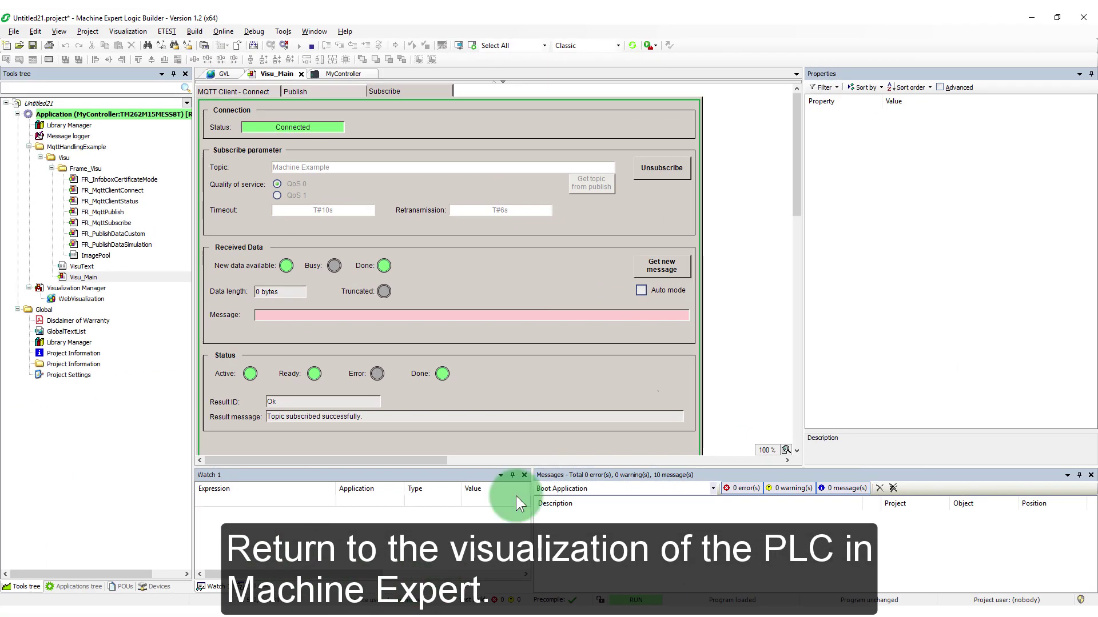
Get the received message 'Test message 2 from PC.' and switch to the Publish screen.
left_click(661, 266)
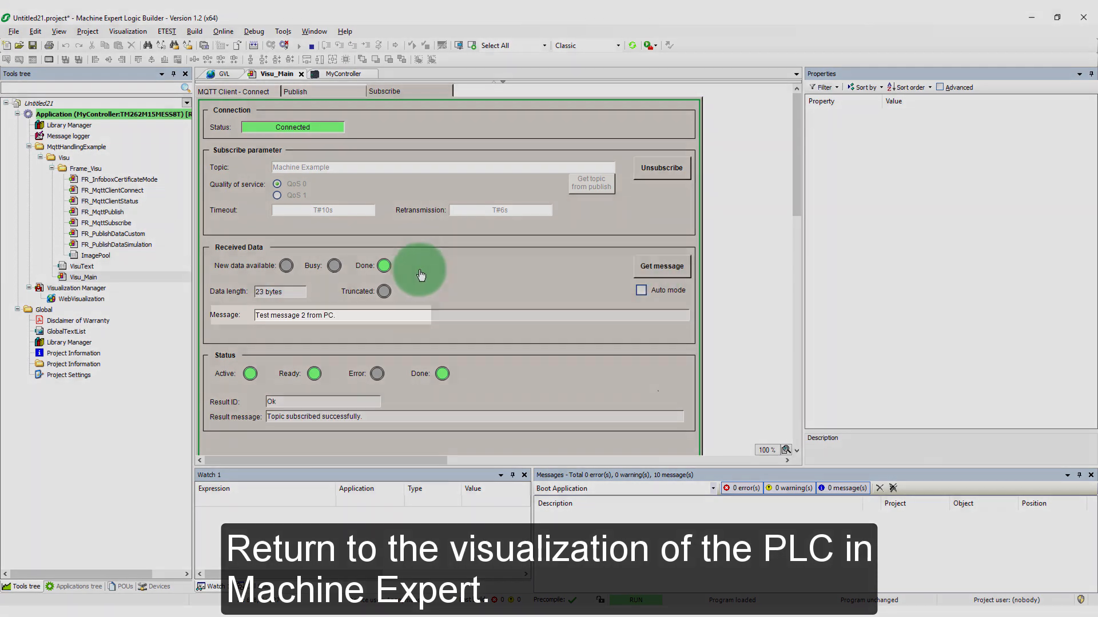
left_click(660, 266)
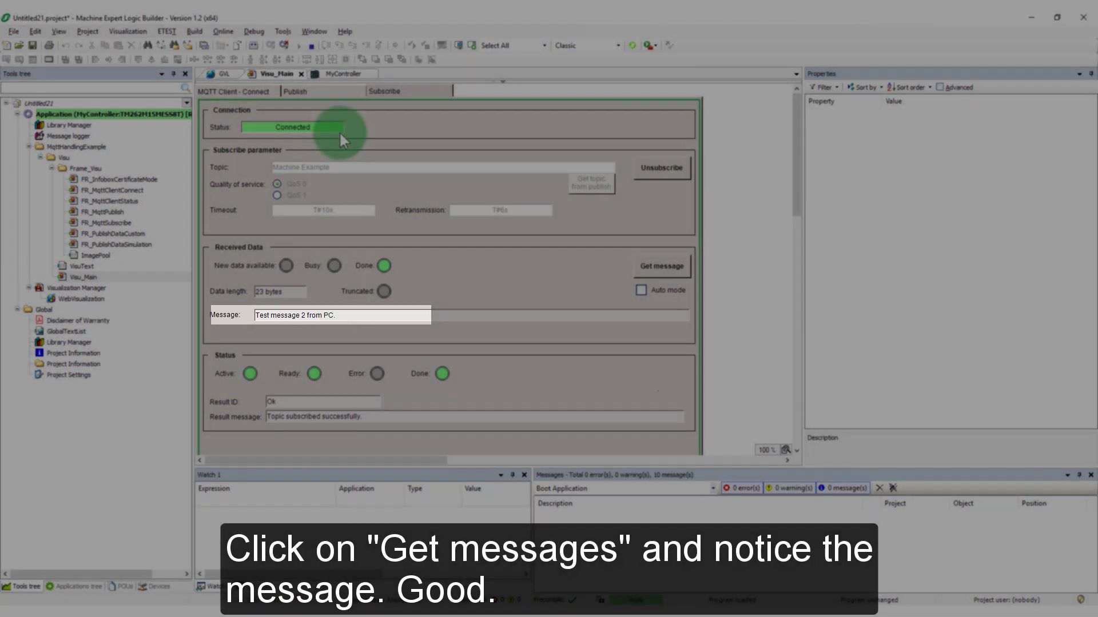
left_click(295, 91)
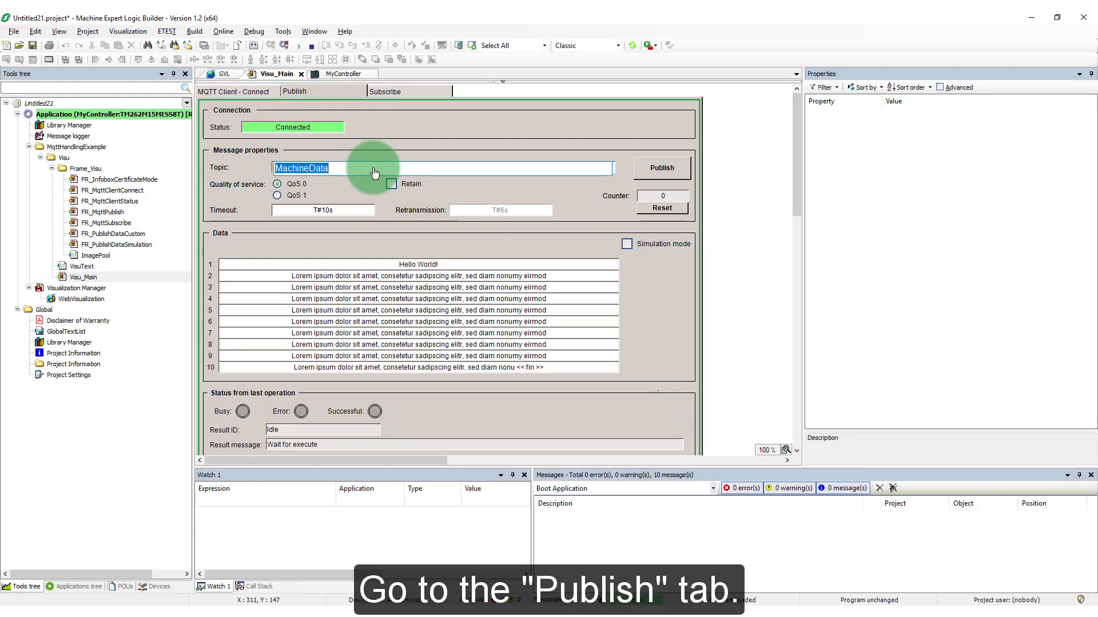
Publish 'Test from M262 PLC.' on topic 'Machine Example', replacing the placeholder data lines.
type("Machine")
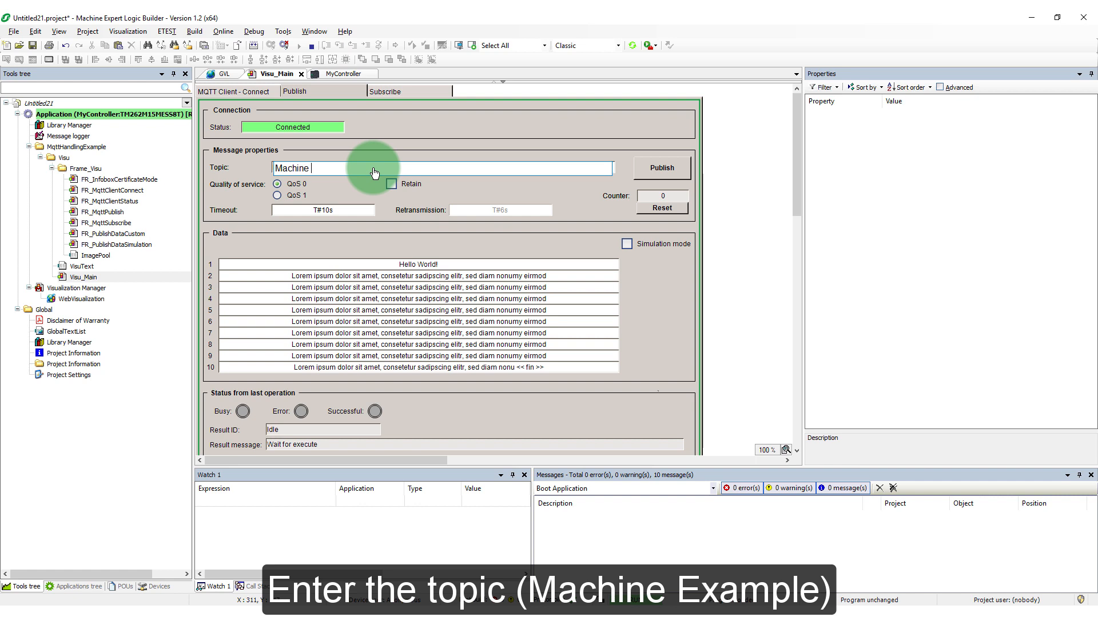
type("Example")
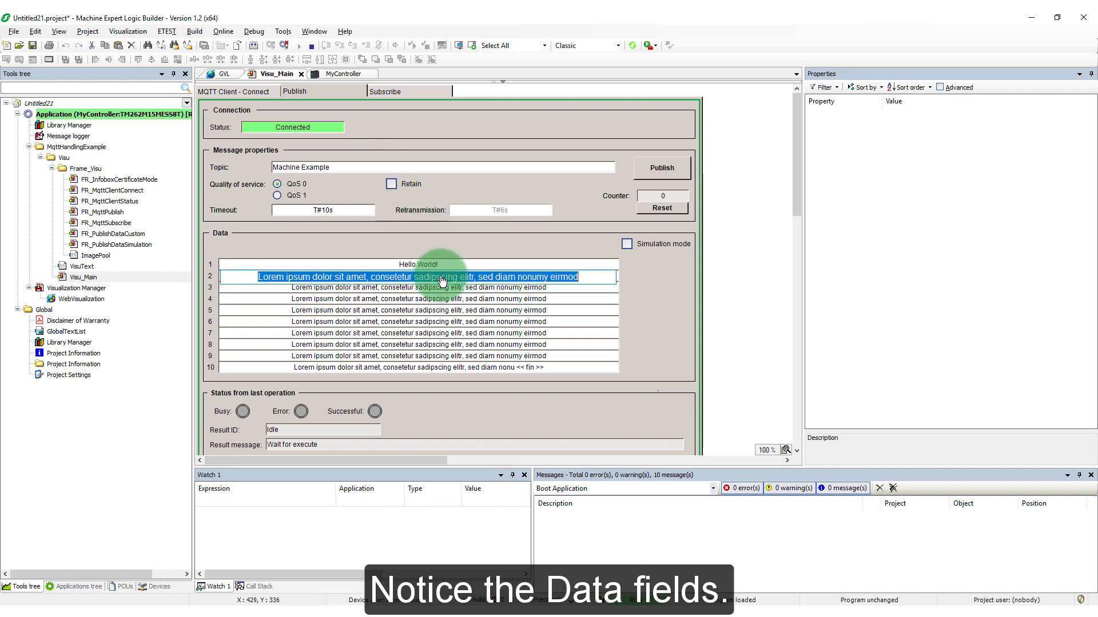
left_click(418, 288)
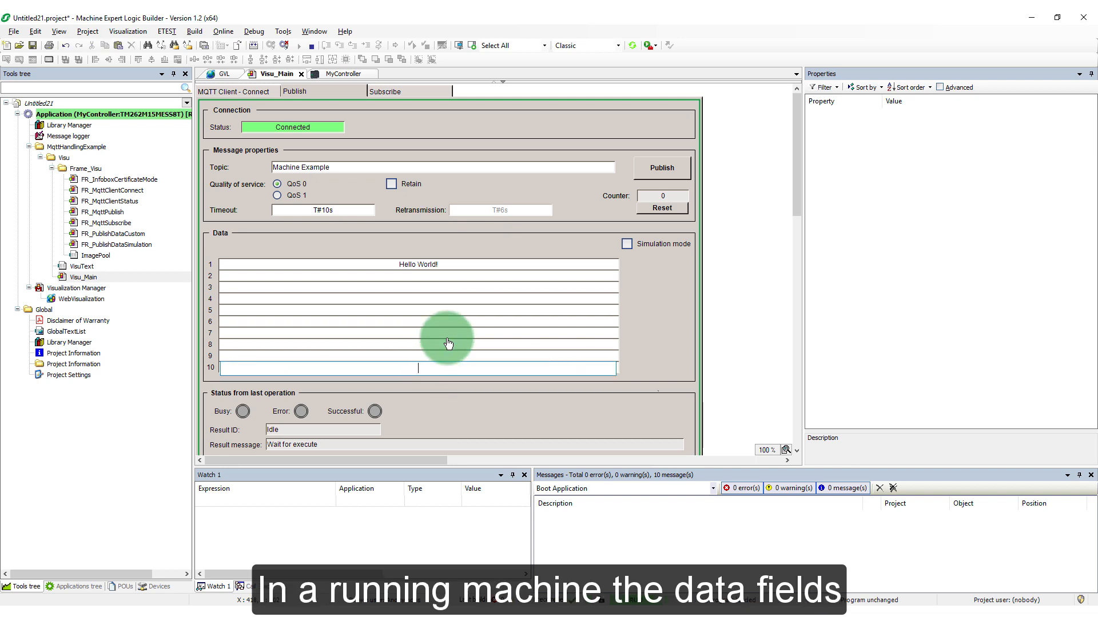
left_click(418, 275)
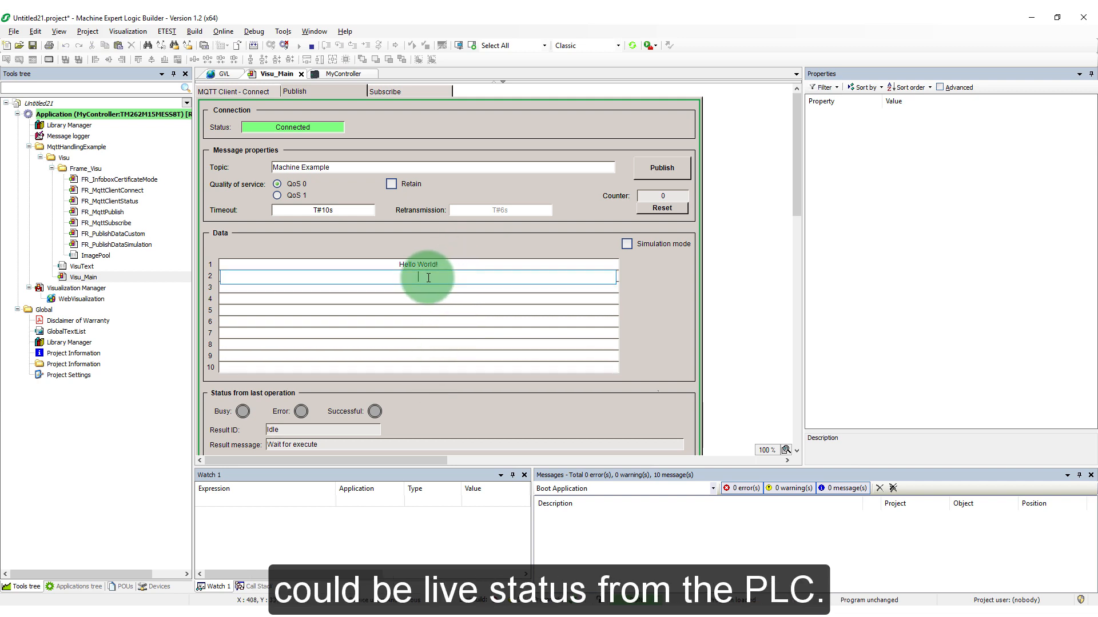
type("Test from")
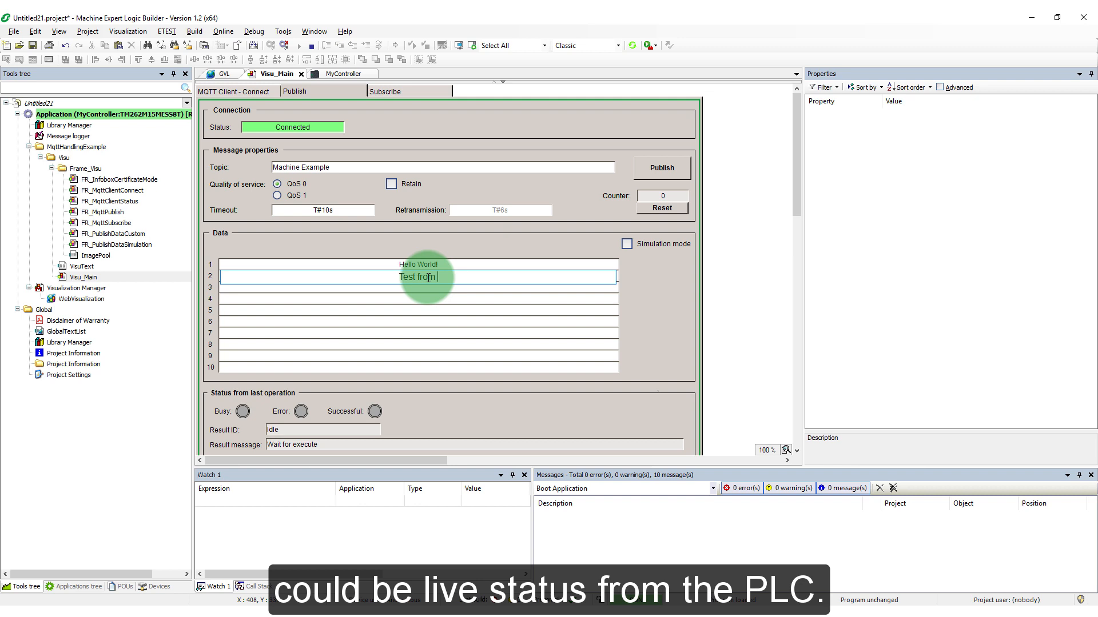
type("M262 PLC.")
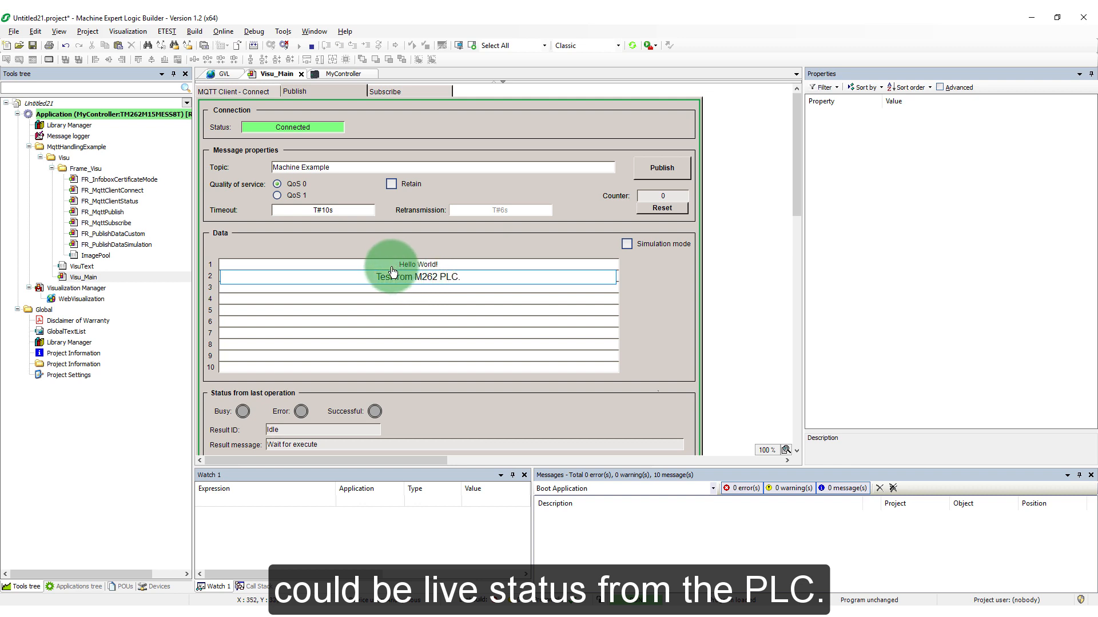
mouse_move(583, 245)
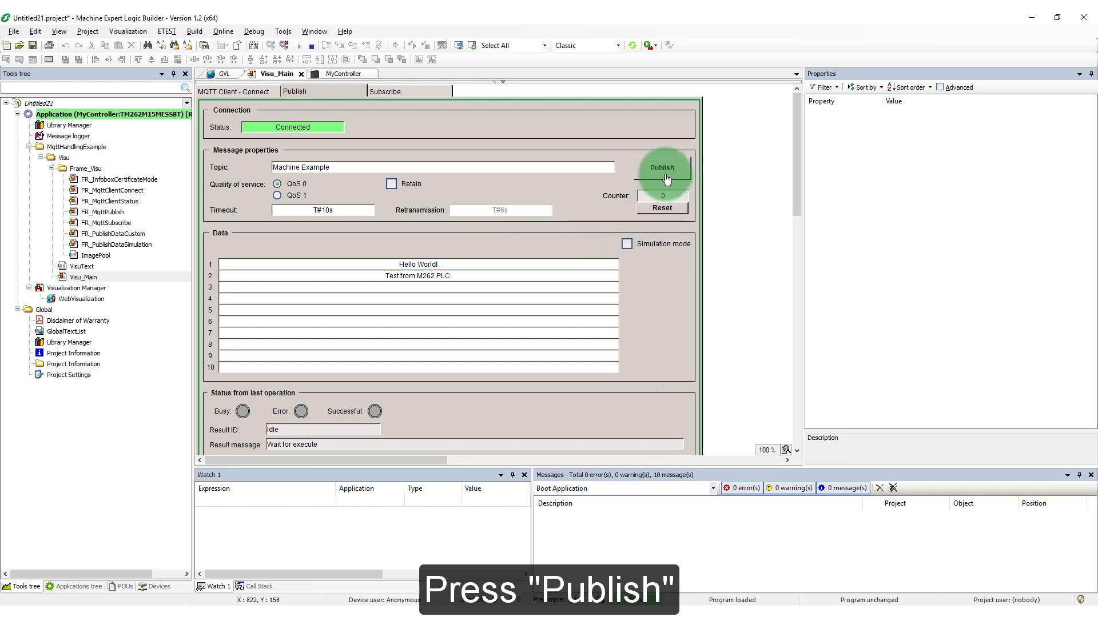
left_click(661, 168)
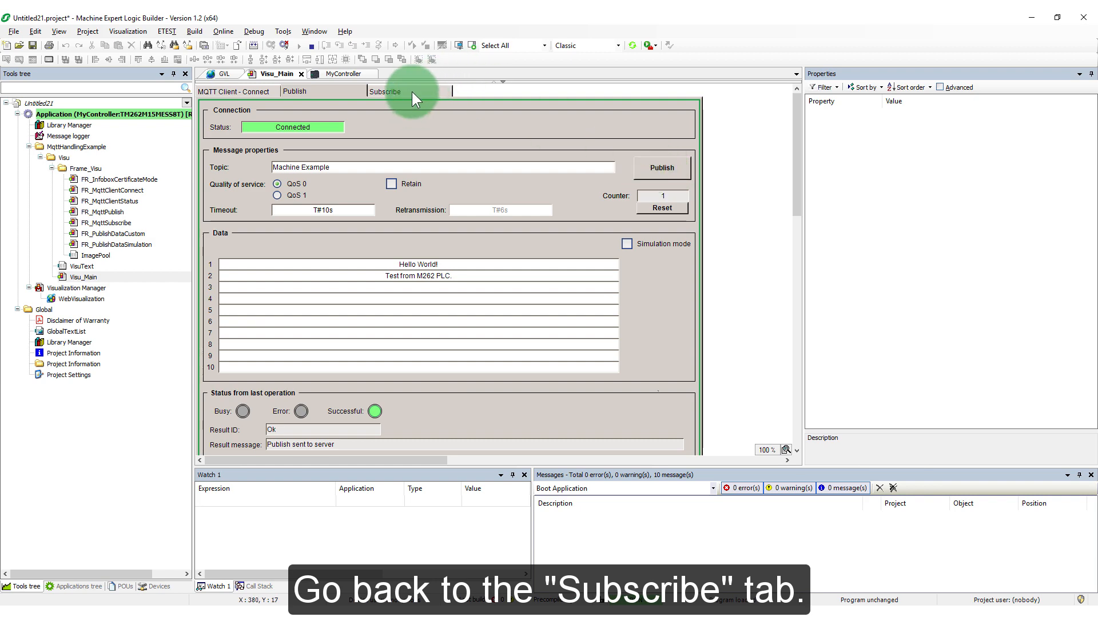
Get the new message on the Subscribe screen: 'Hello World!Test from M262 PLC.' (31 bytes).
left_click(384, 91)
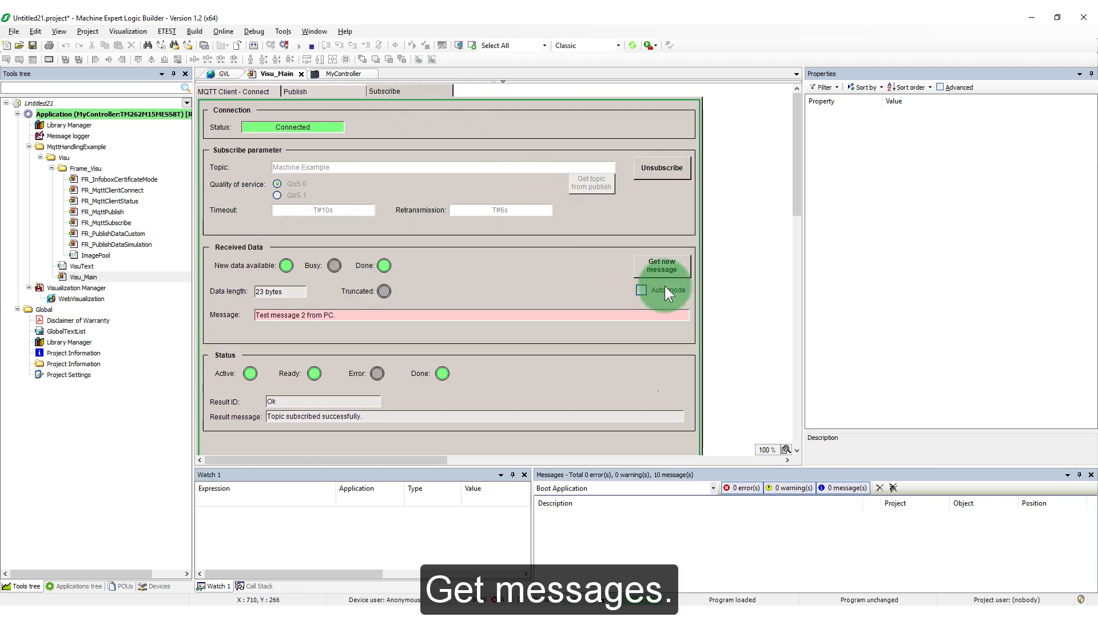
left_click(660, 265)
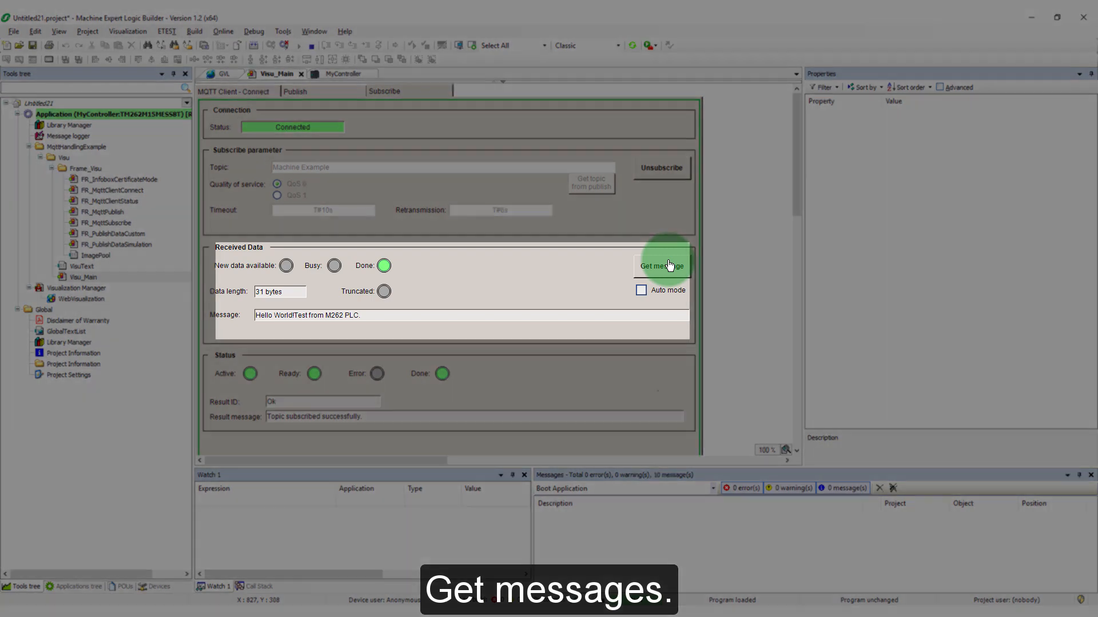